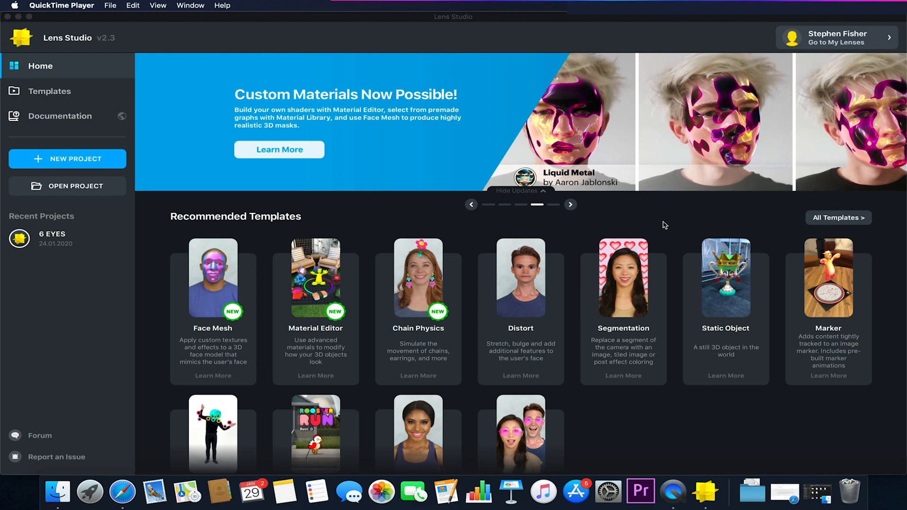
mouse_move(629, 231)
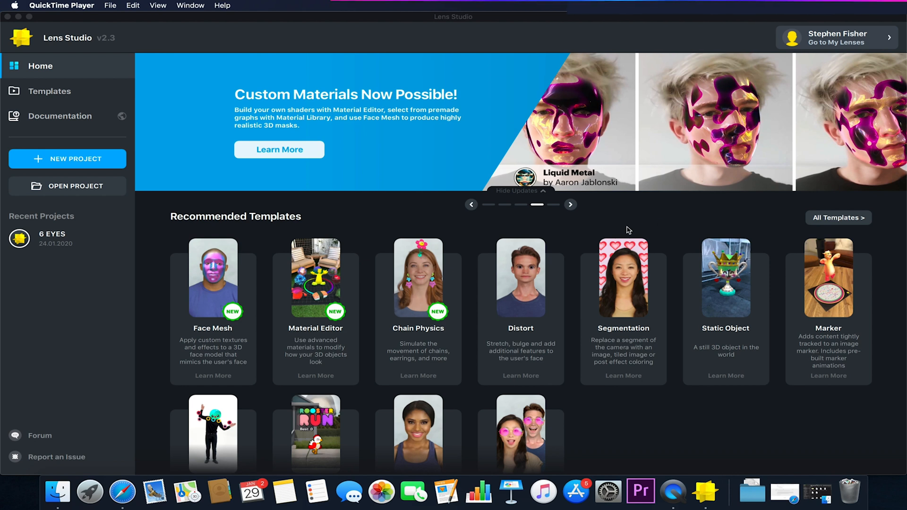
mouse_move(187, 211)
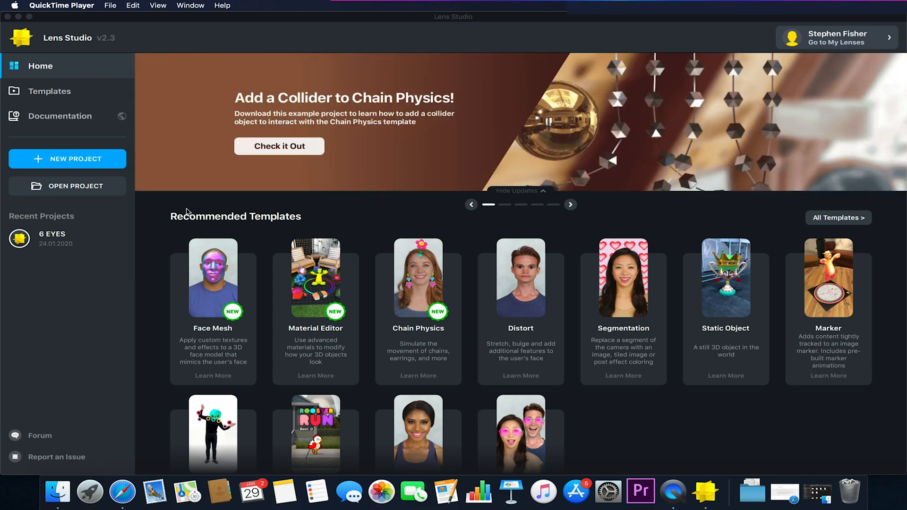
mouse_move(149, 73)
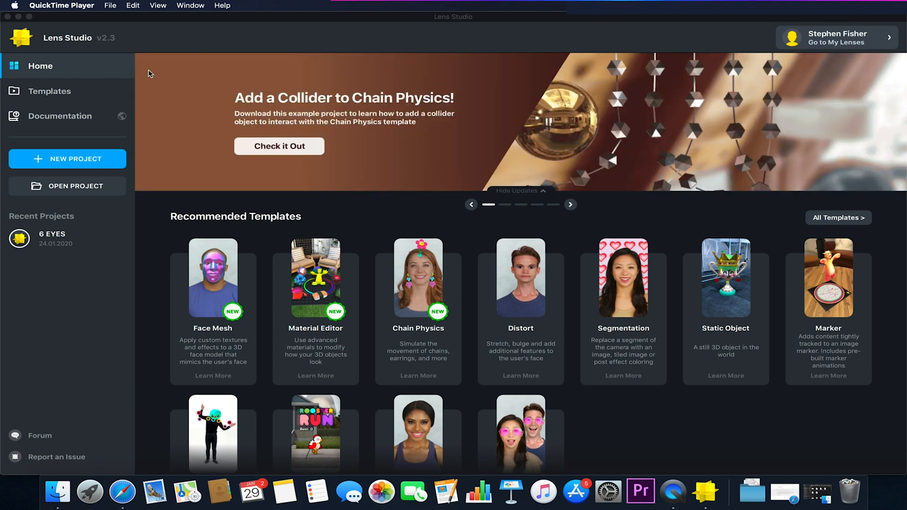
mouse_move(301, 48)
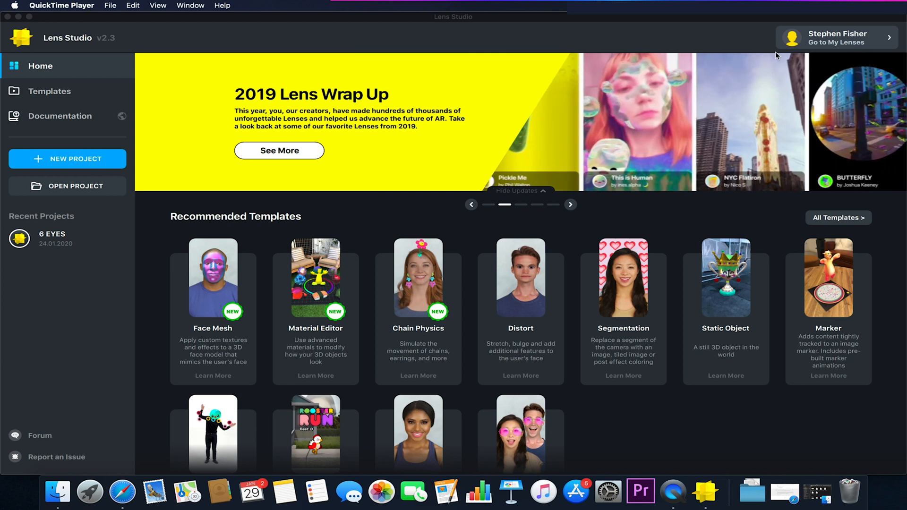
Check the empty published lenses list, then start a new blank project
click(837, 43)
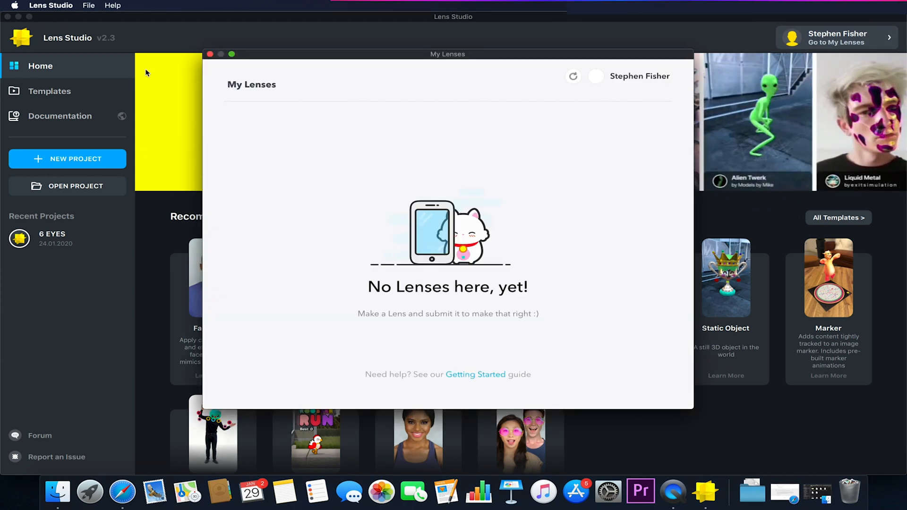
click(208, 53)
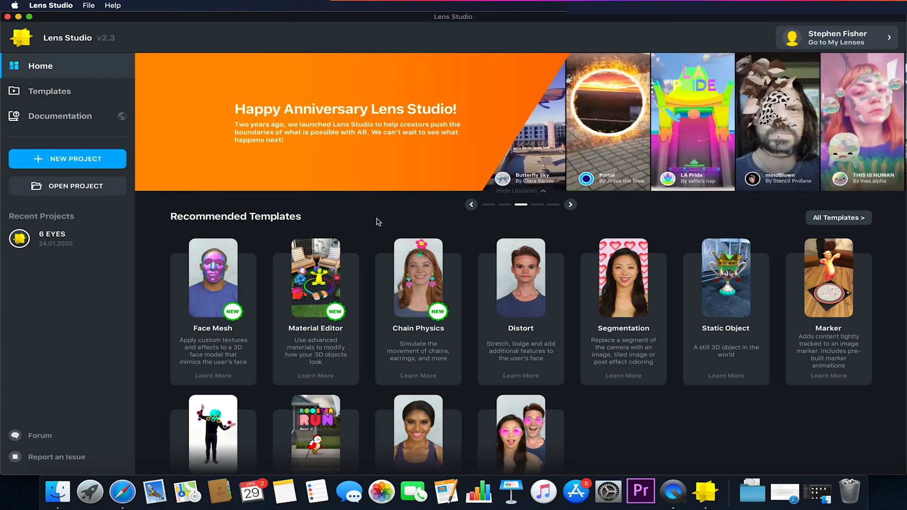
mouse_move(311, 202)
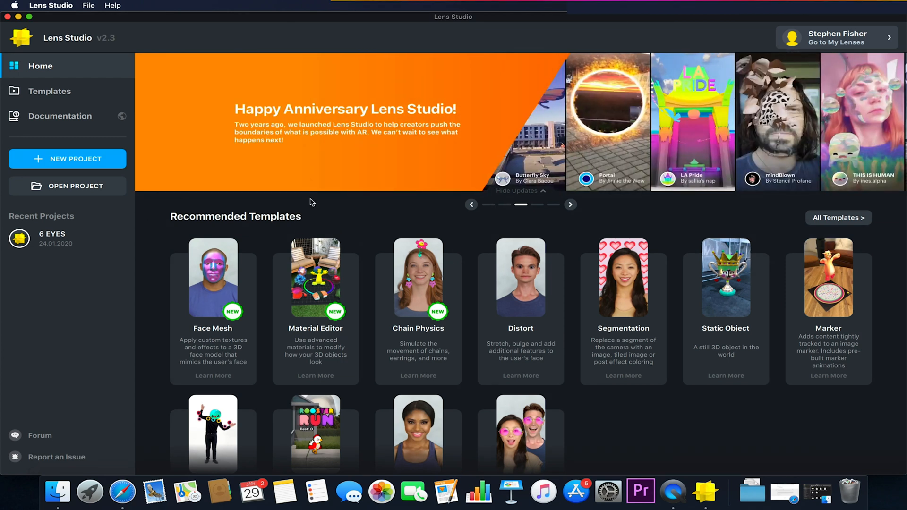
mouse_move(73, 167)
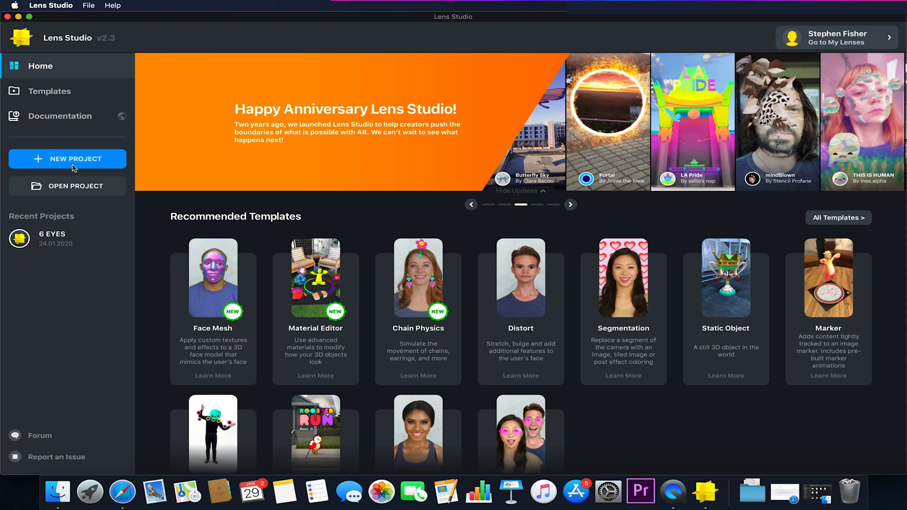
click(68, 159)
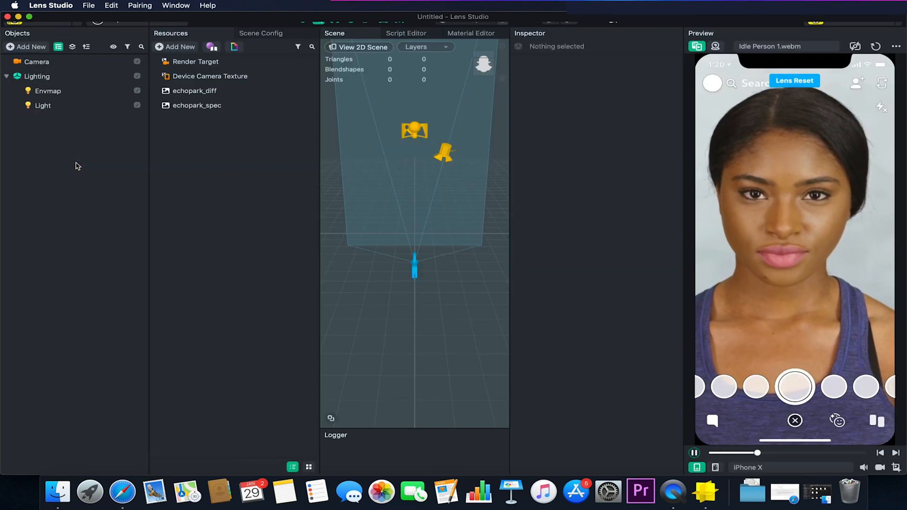
click(42, 106)
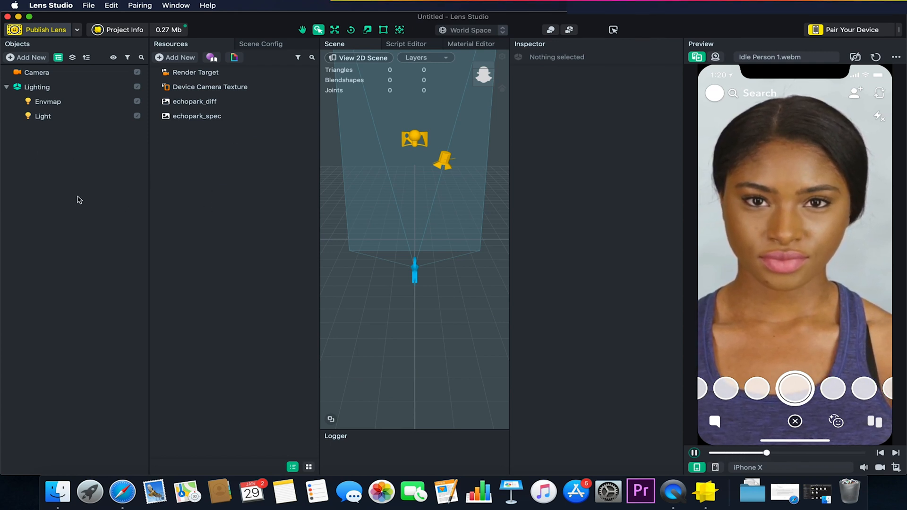
Inspect the Camera and Envmap objects' properties in the new project
click(36, 73)
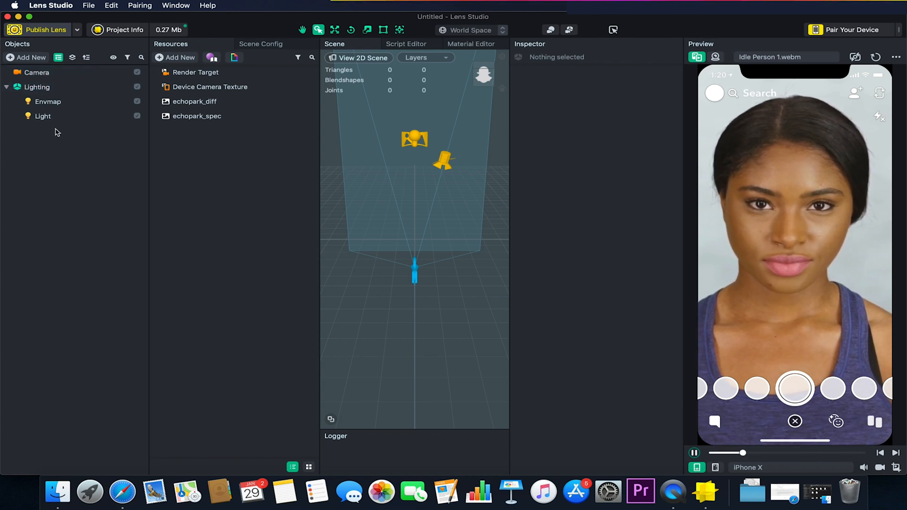
click(38, 87)
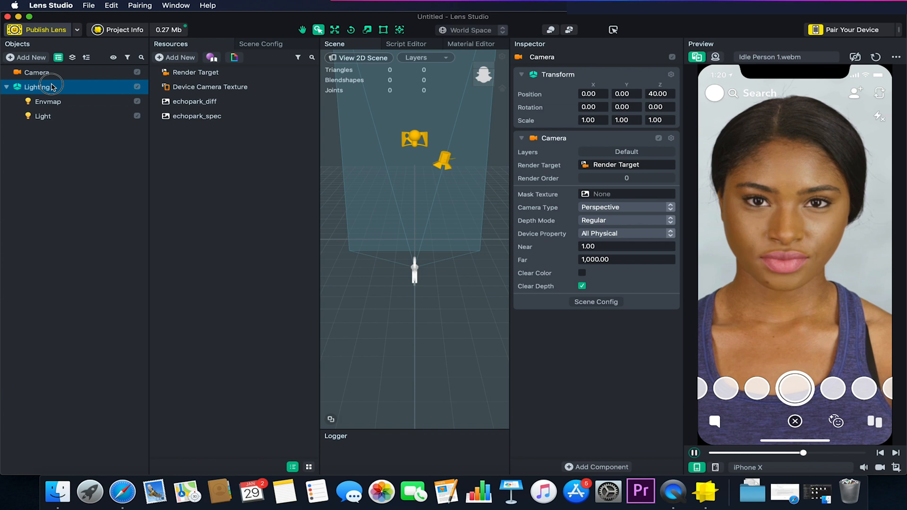
click(47, 102)
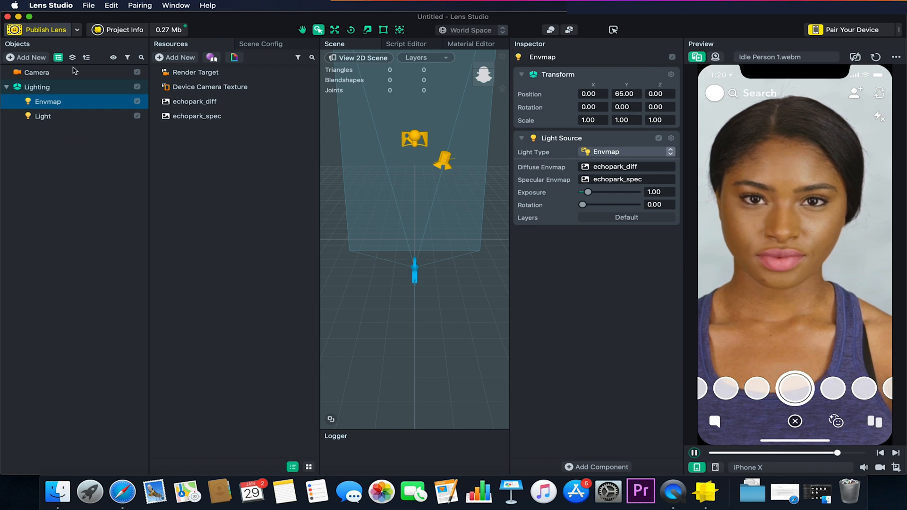
click(36, 73)
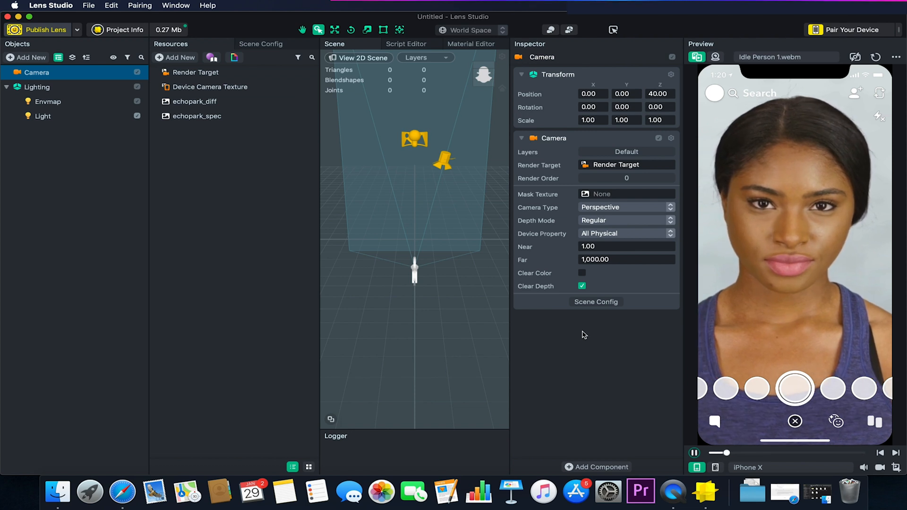
click(47, 102)
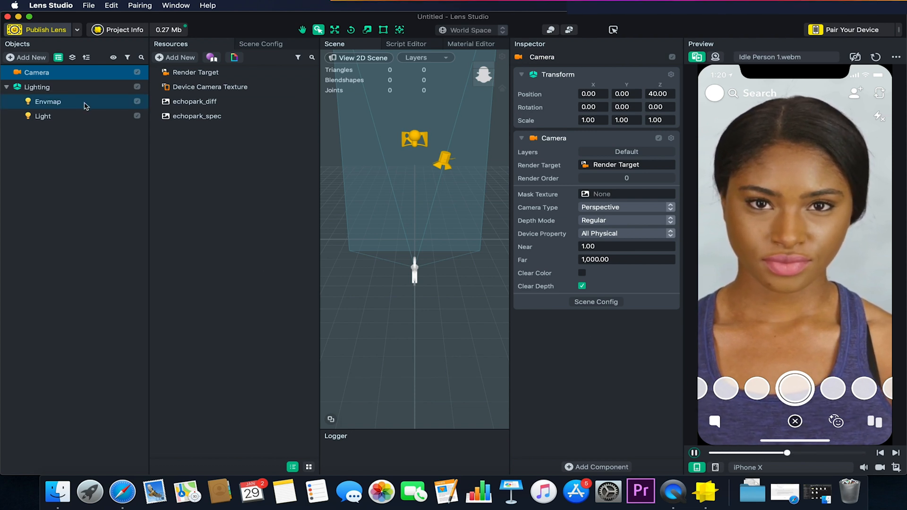
Select the directional Light and raise its intensity to 1.50
click(42, 116)
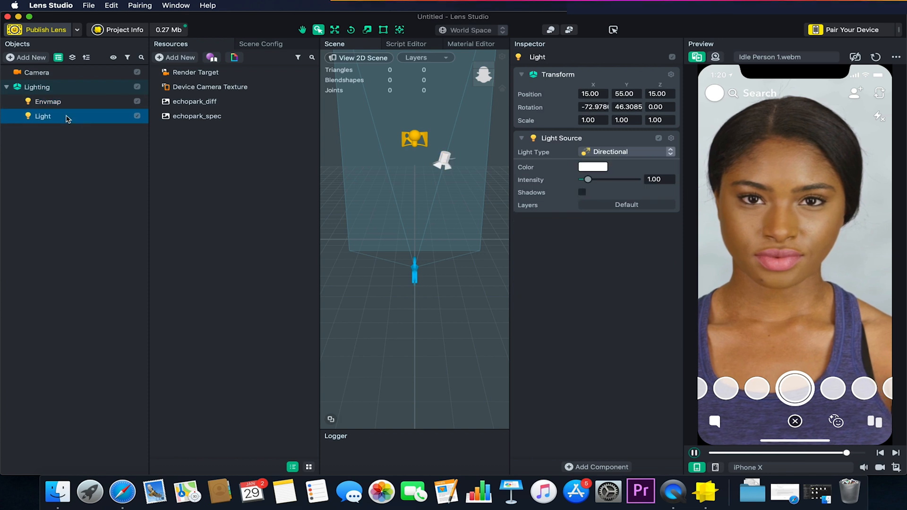
drag(586, 179, 589, 180)
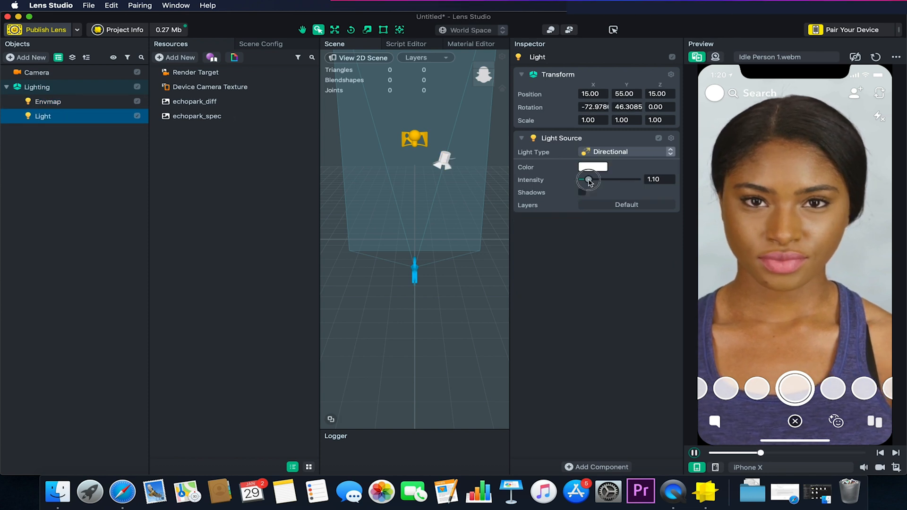
drag(588, 180, 590, 179)
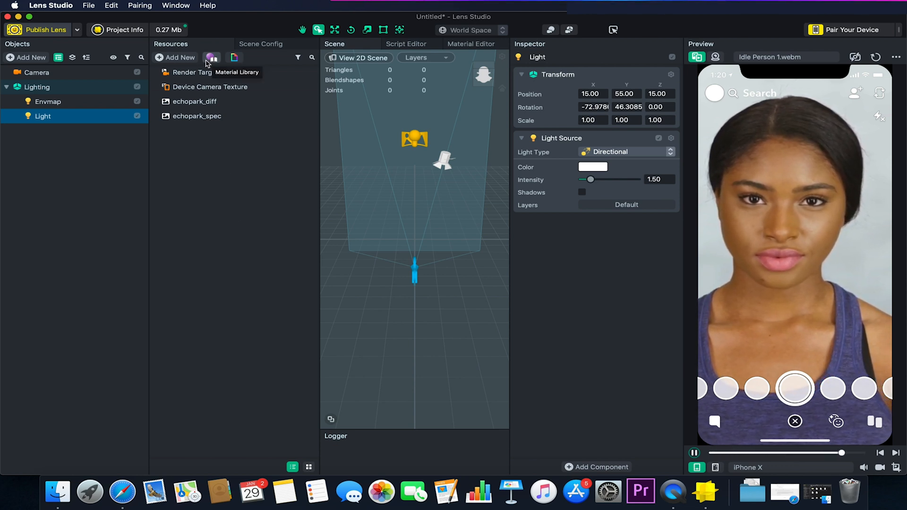
click(211, 57)
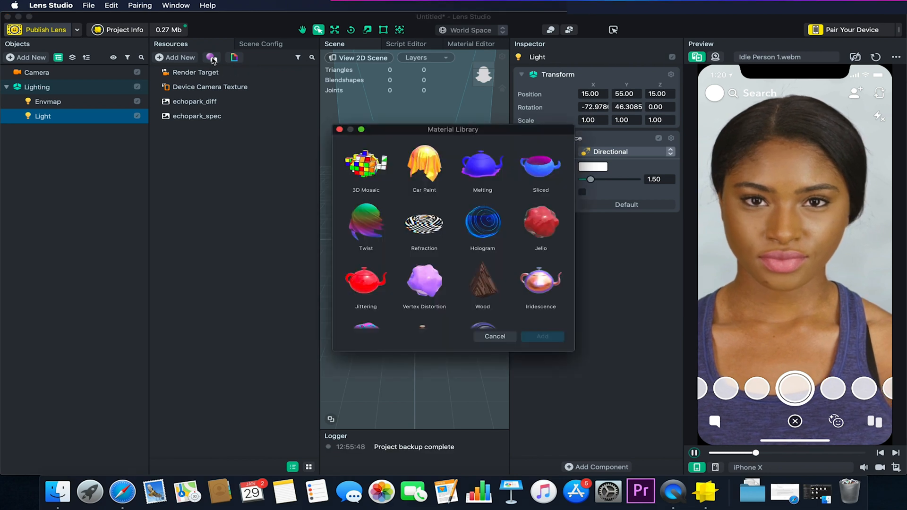
scroll(down, 3)
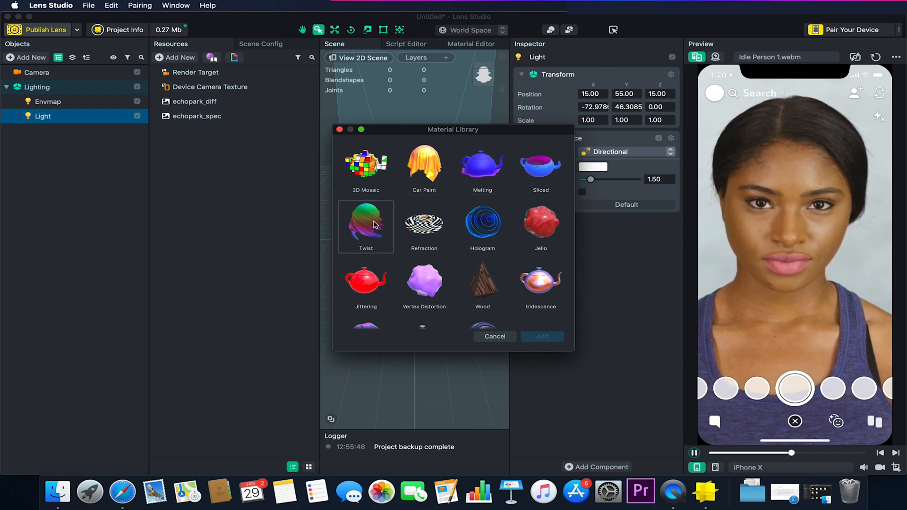
scroll(down, 3)
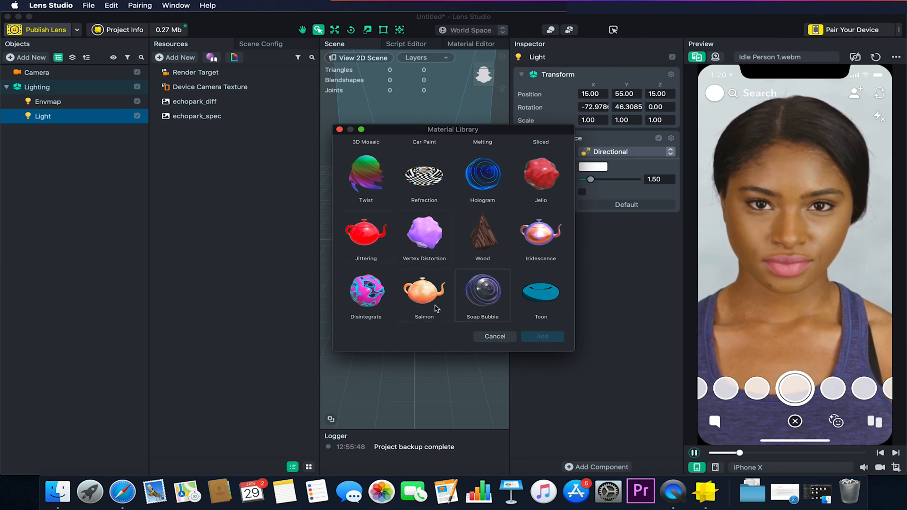
click(495, 337)
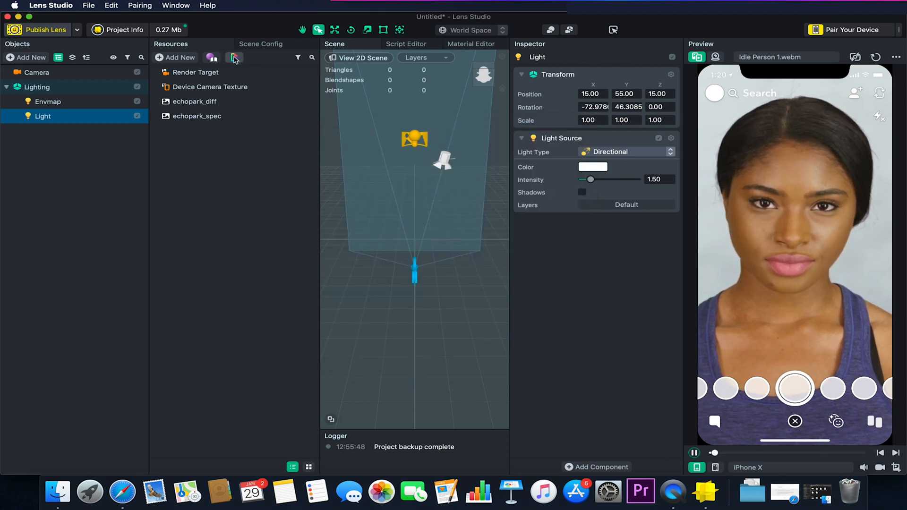
click(234, 57)
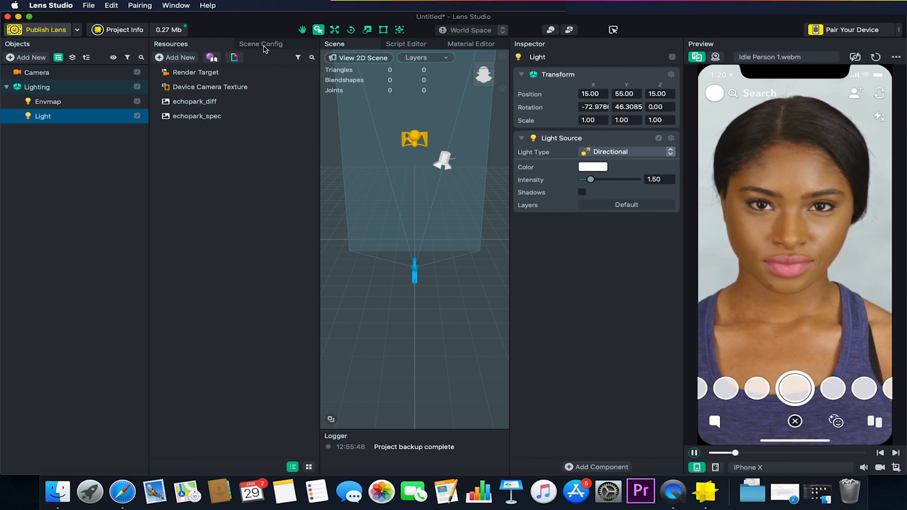
Inspect Scene Config's render order and Render Target, then select the directional Light
click(260, 43)
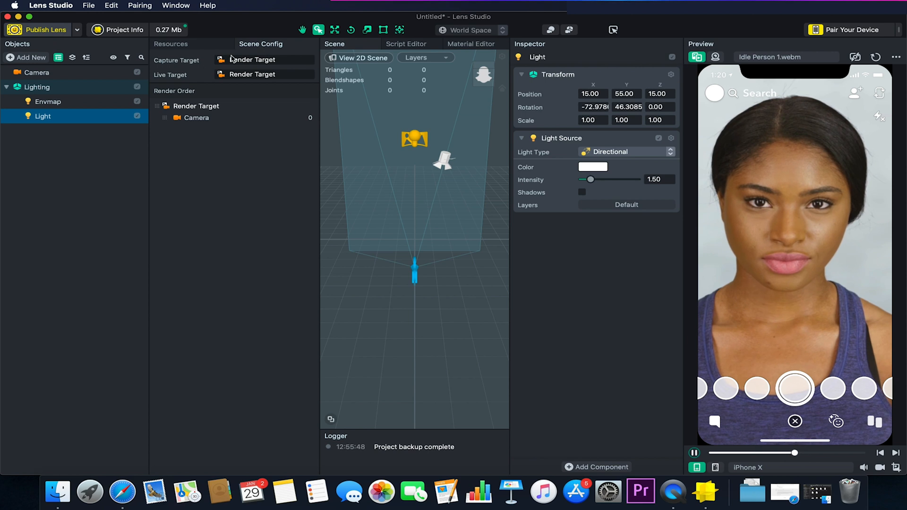
click(196, 106)
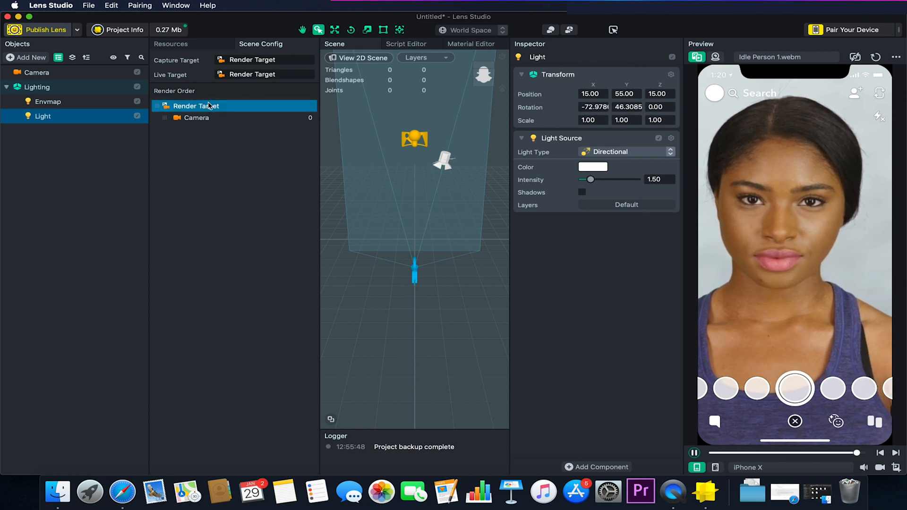
click(195, 106)
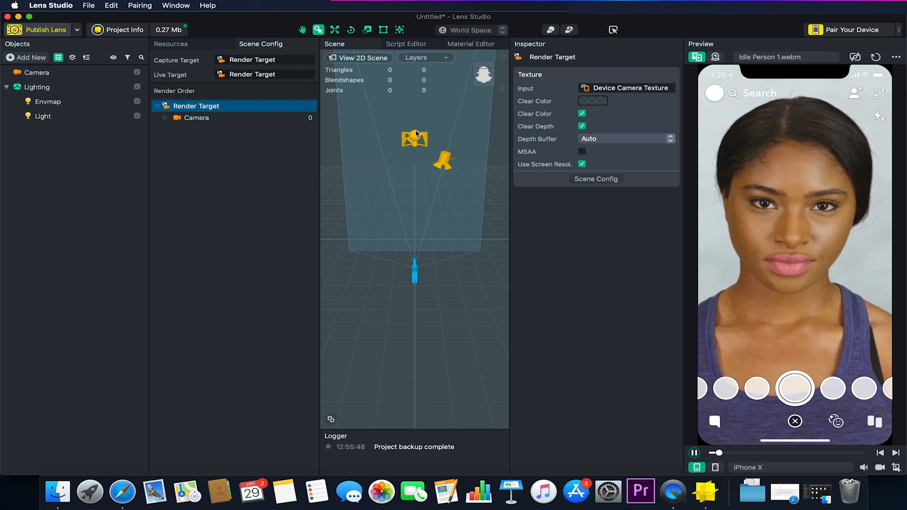
click(48, 102)
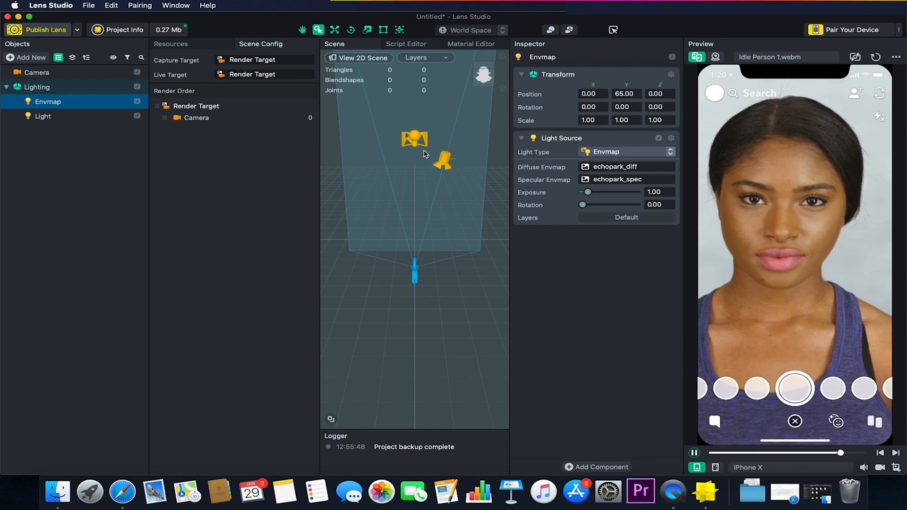
click(43, 116)
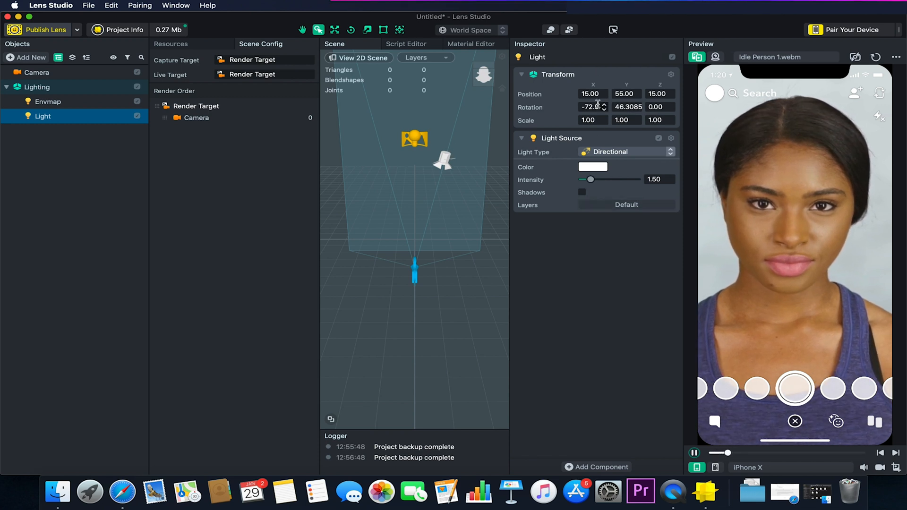
Enable Move handles on the light, browse layers and window layouts, then return to Scene
click(333, 29)
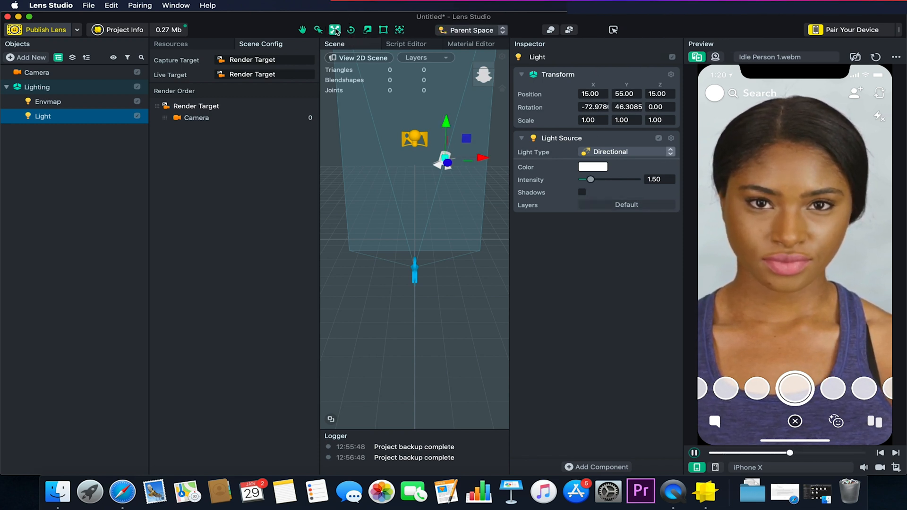
mouse_move(351, 30)
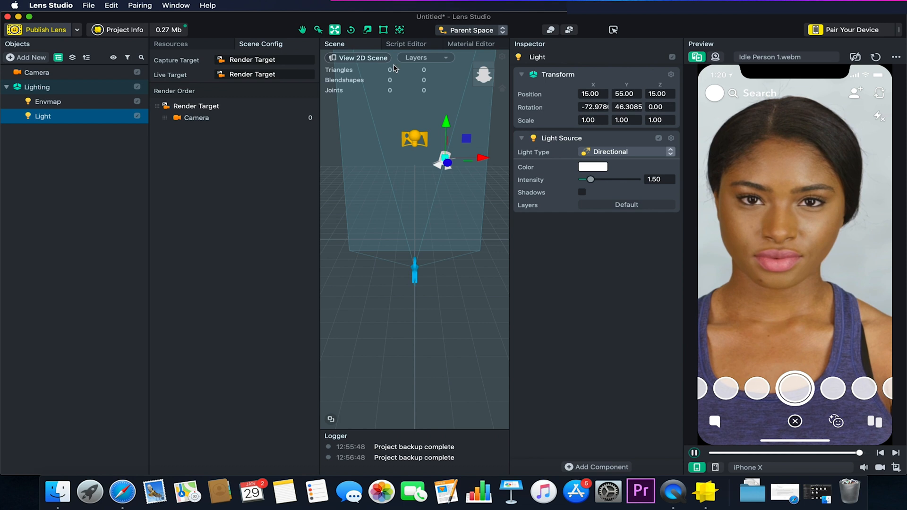
click(426, 58)
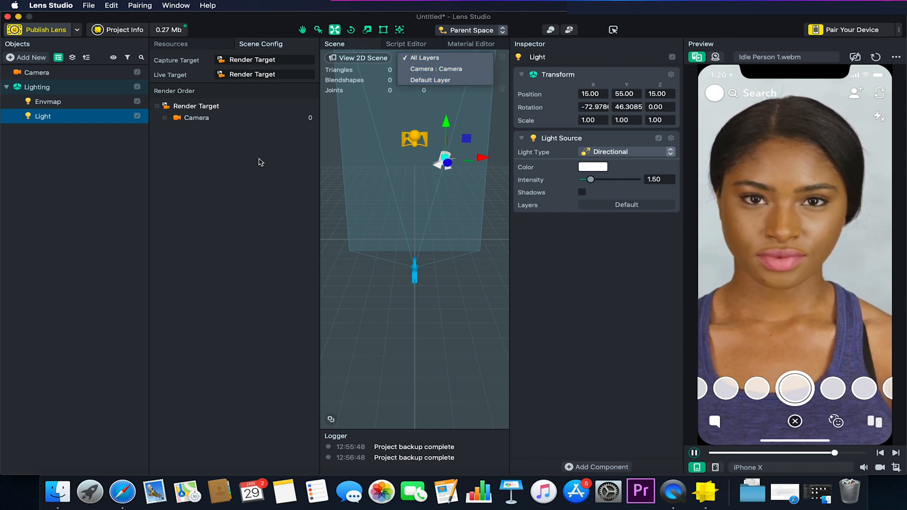
click(406, 44)
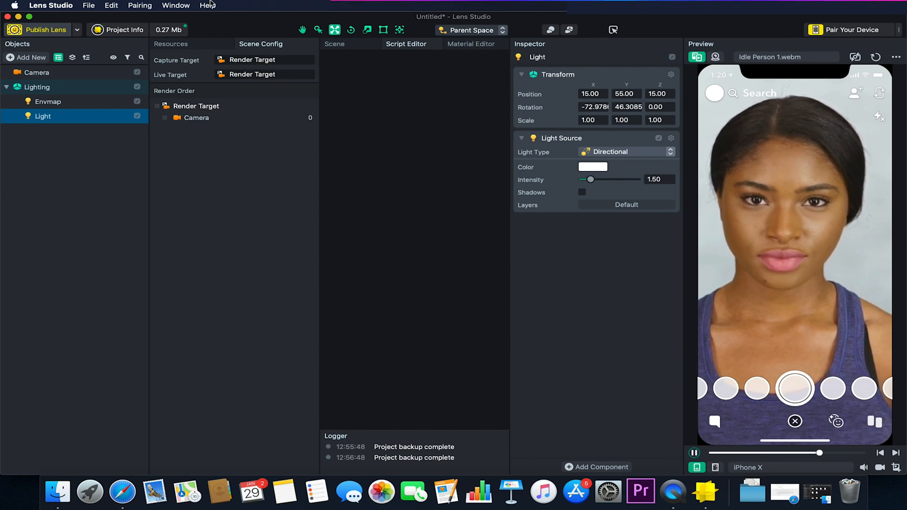
click(175, 5)
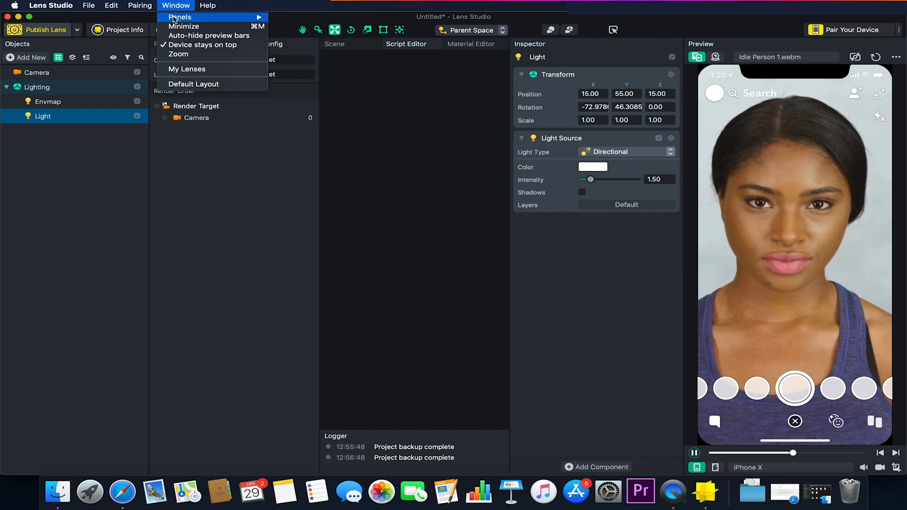
mouse_move(179, 17)
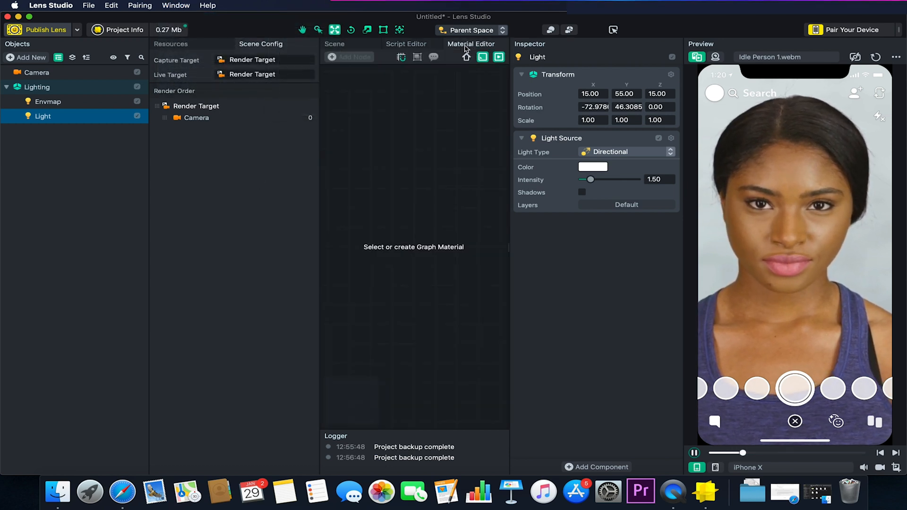
click(335, 44)
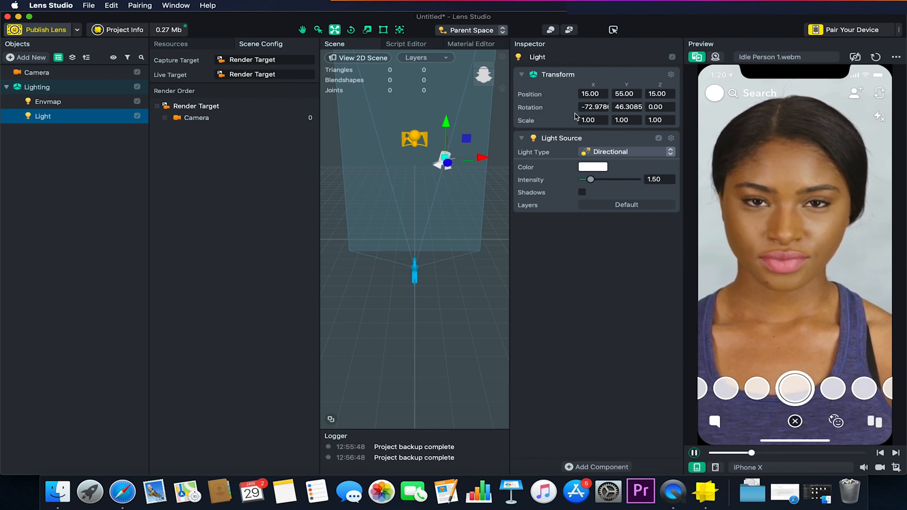
click(596, 467)
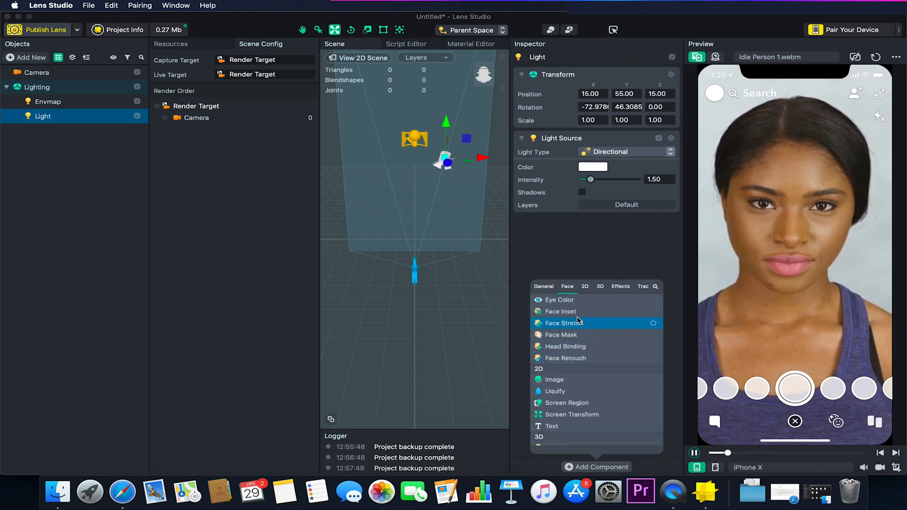
scroll(down, 3)
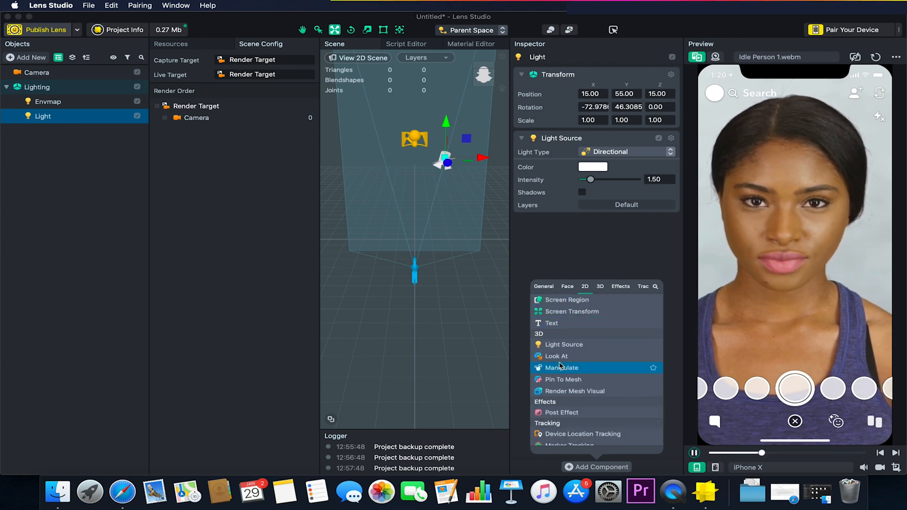
click(600, 286)
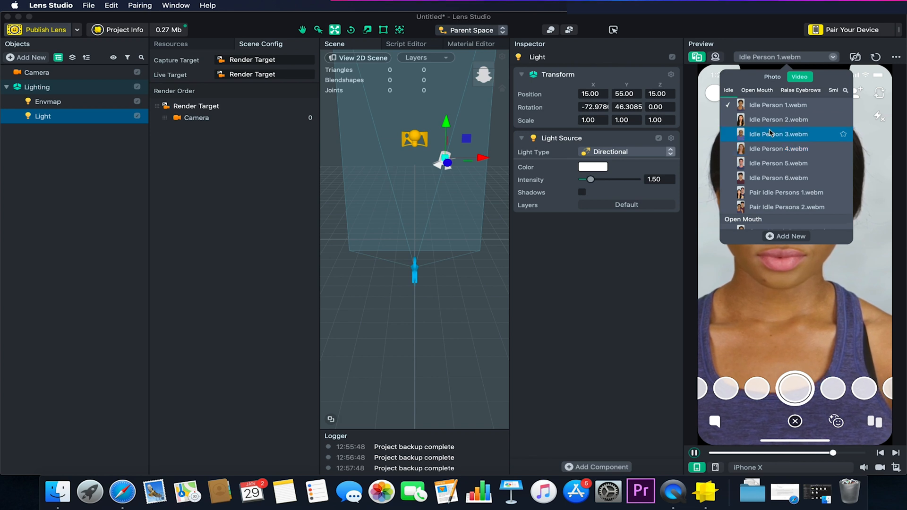
click(814, 90)
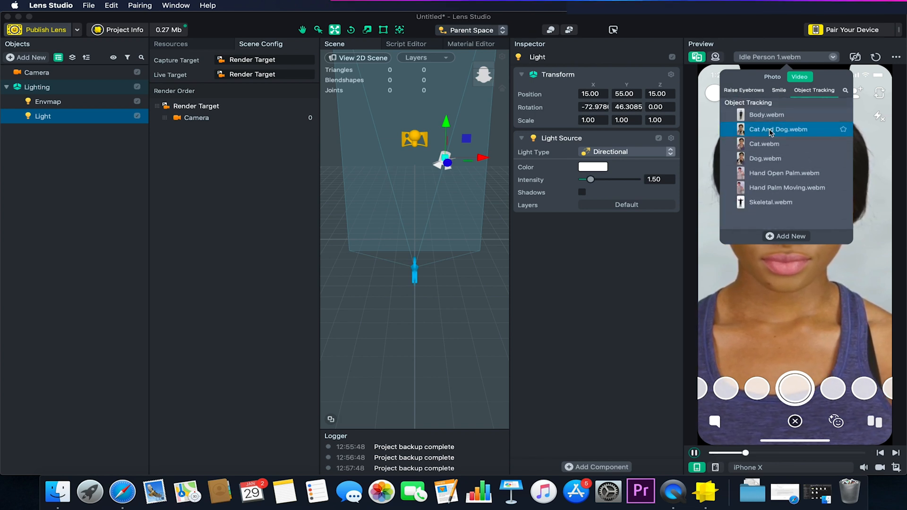
click(767, 115)
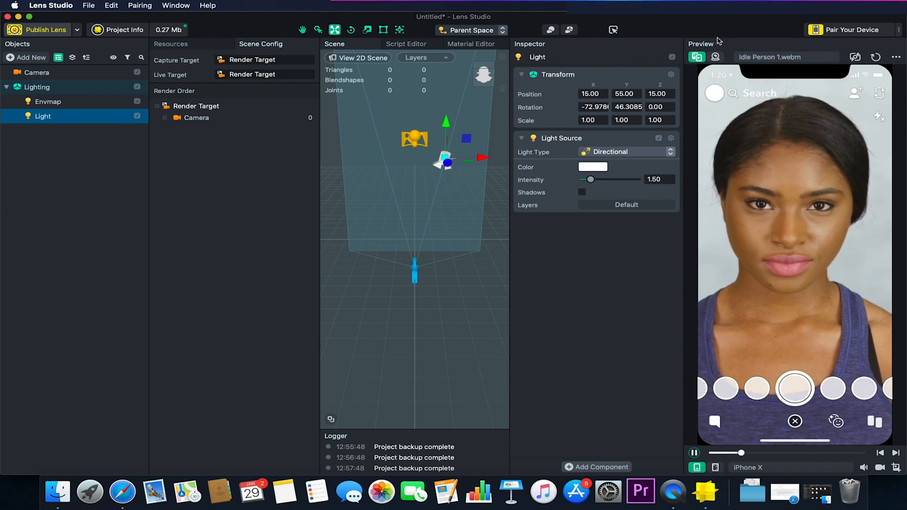
Switch the Preview to Live webcam and capture a snapshot
click(715, 57)
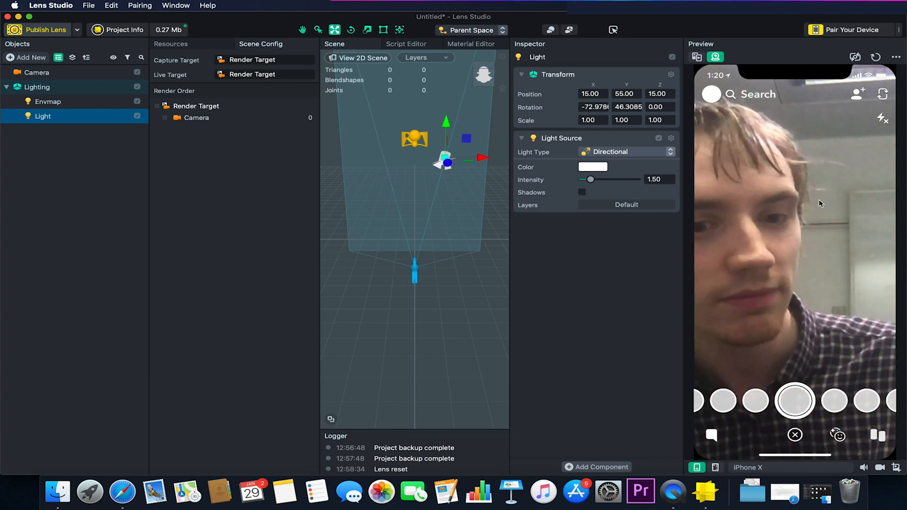
click(795, 401)
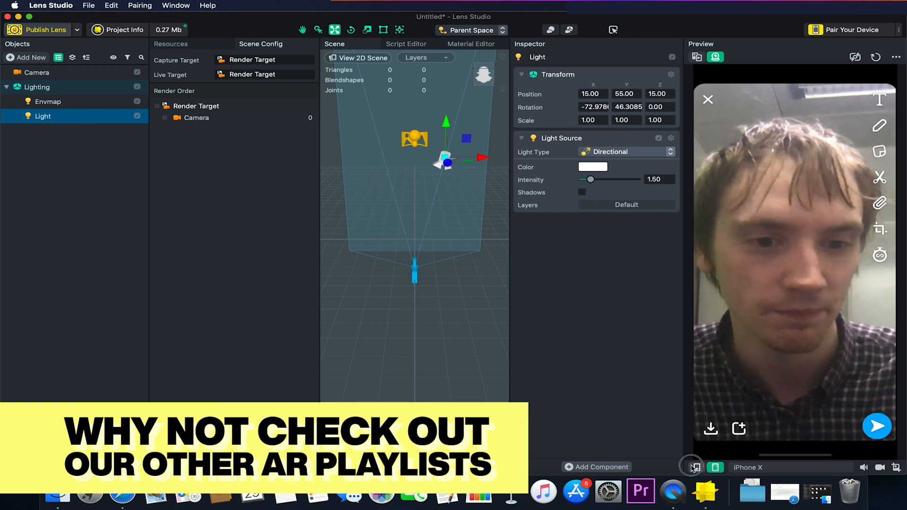
click(715, 468)
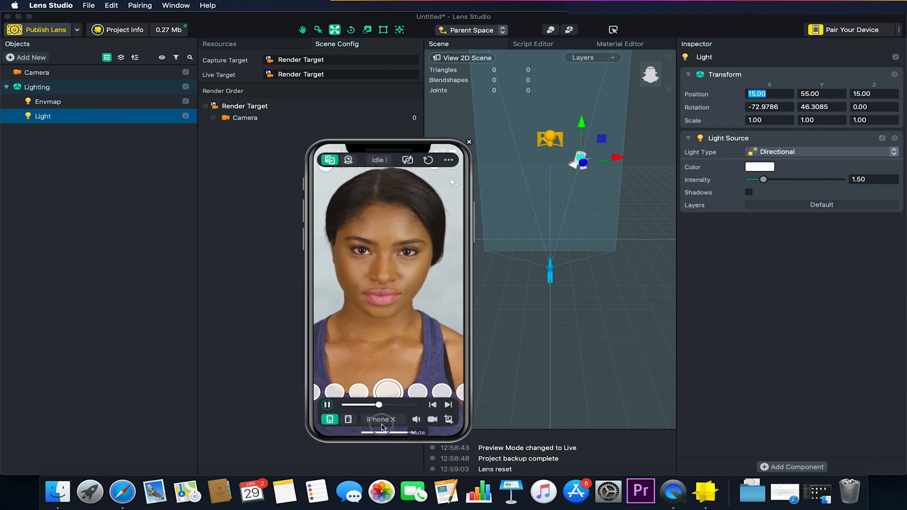
Try Desktop simulation, switch to the back camera, then simulate iPhone X
click(382, 419)
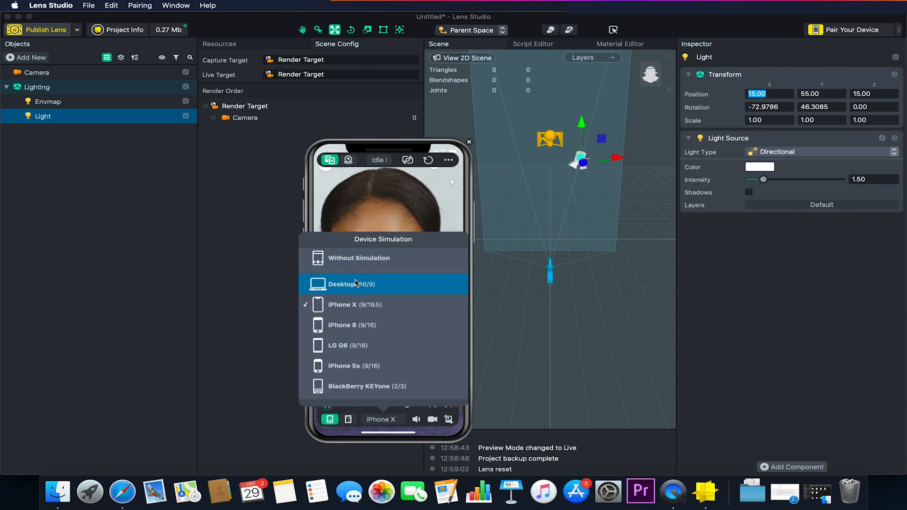
click(351, 284)
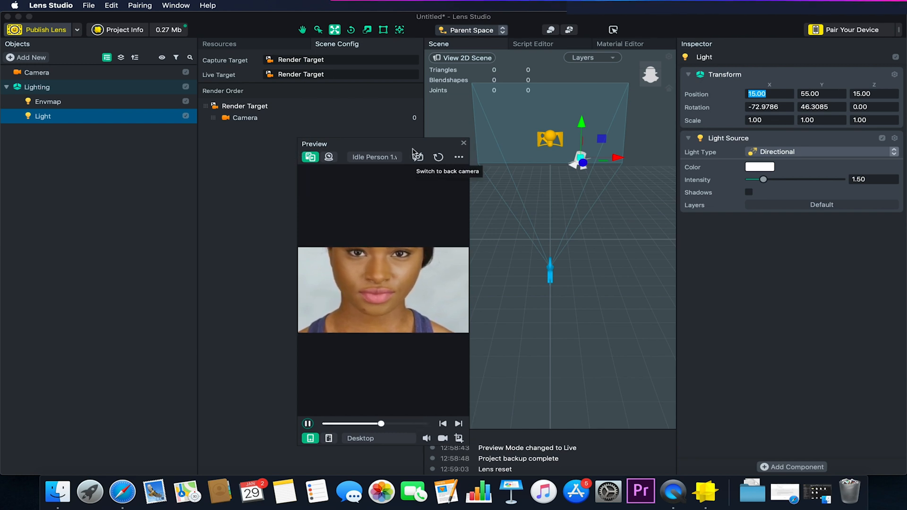
click(418, 157)
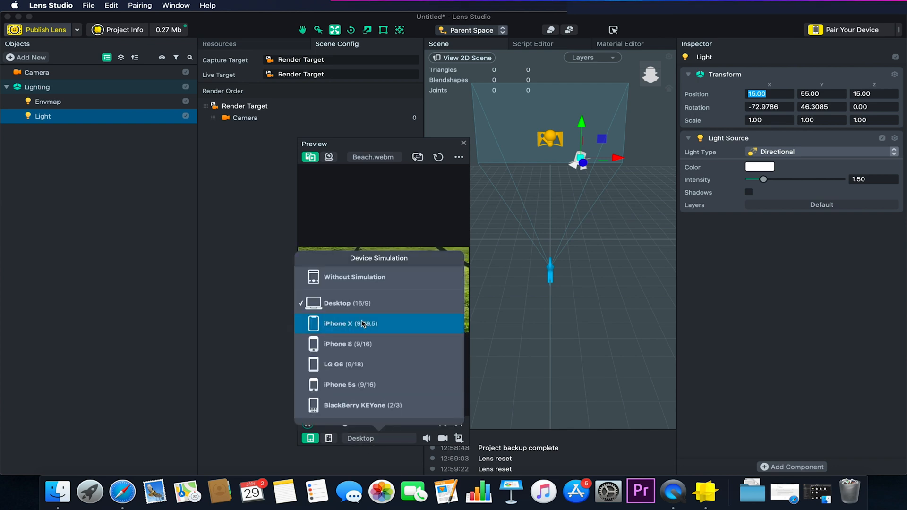
click(351, 324)
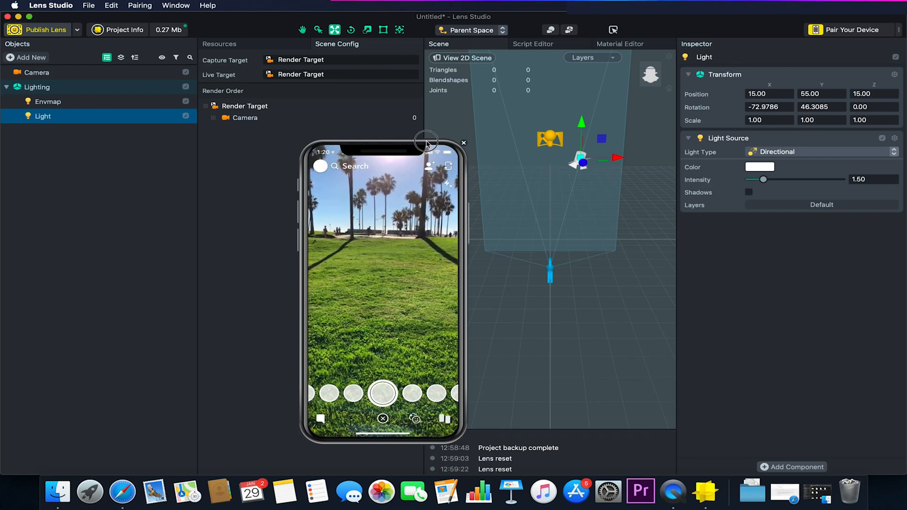
Close the floating Preview, reopen it from Window and dock it
click(463, 142)
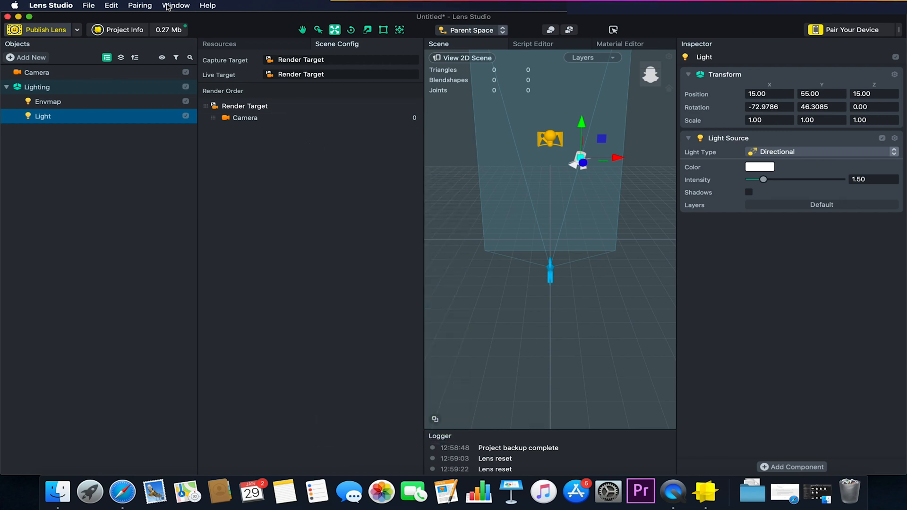
click(175, 5)
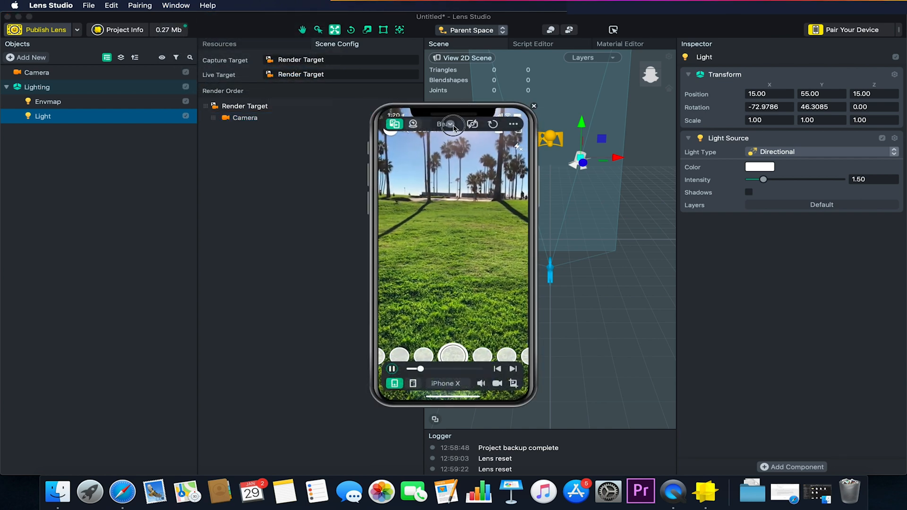
click(513, 124)
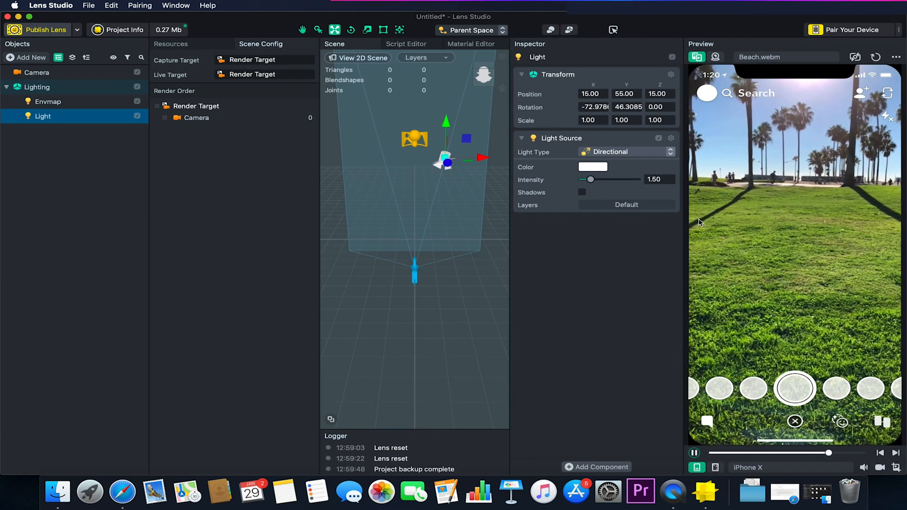
Check the 0.27 MB lens size and open Project Info
click(787, 57)
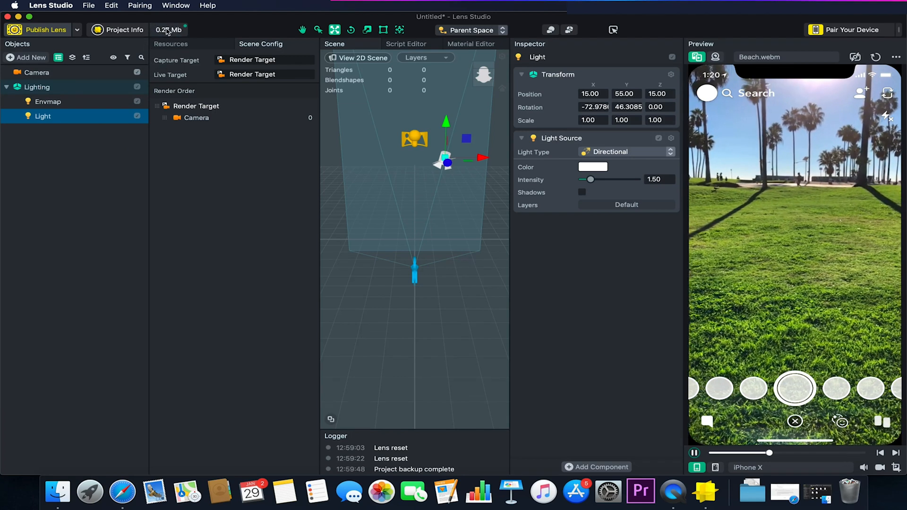
click(168, 29)
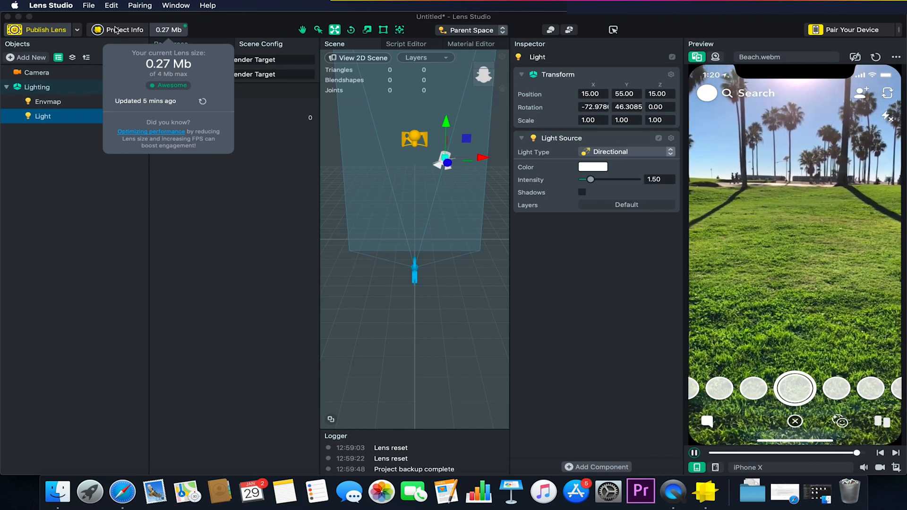
click(124, 29)
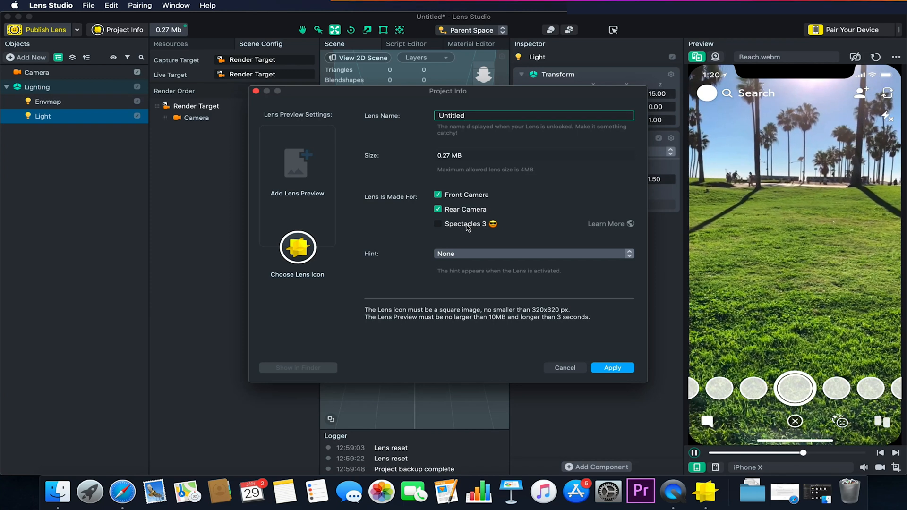
click(534, 254)
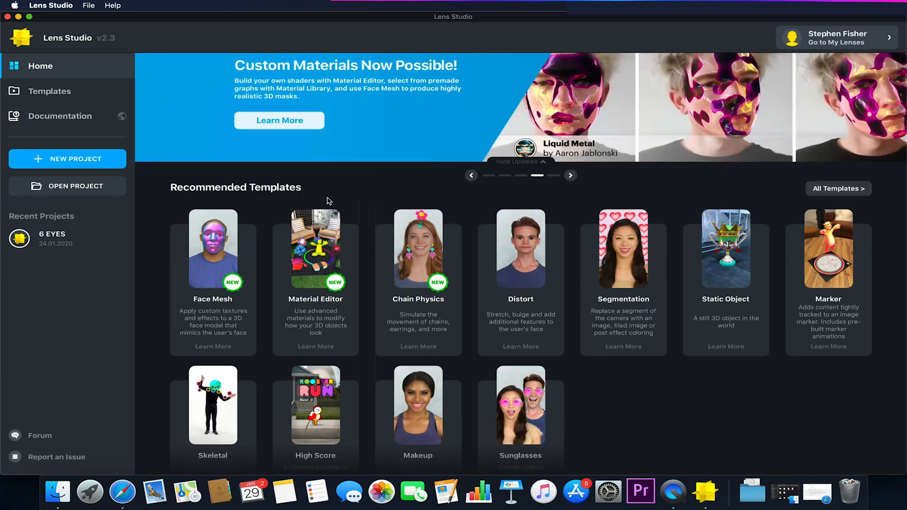
Create a project from the Skeletal body-tracking template card on Home
scroll(down, 3)
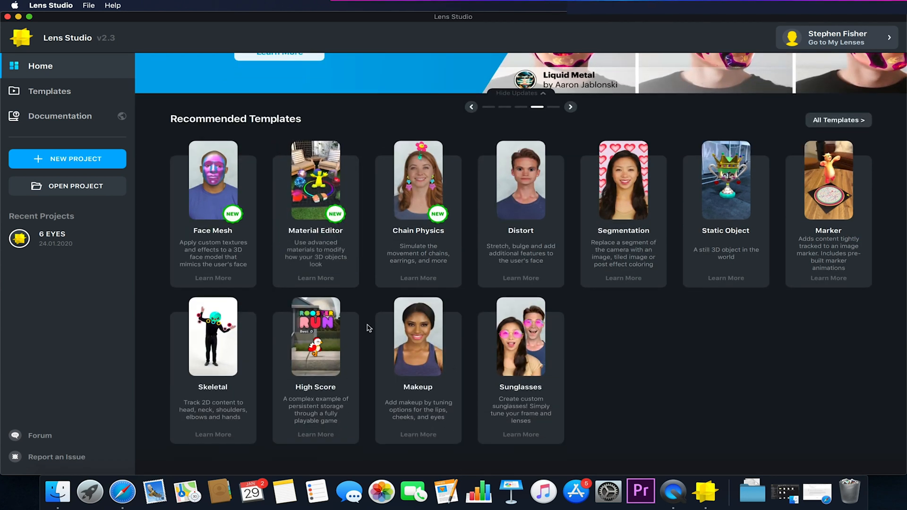
click(213, 337)
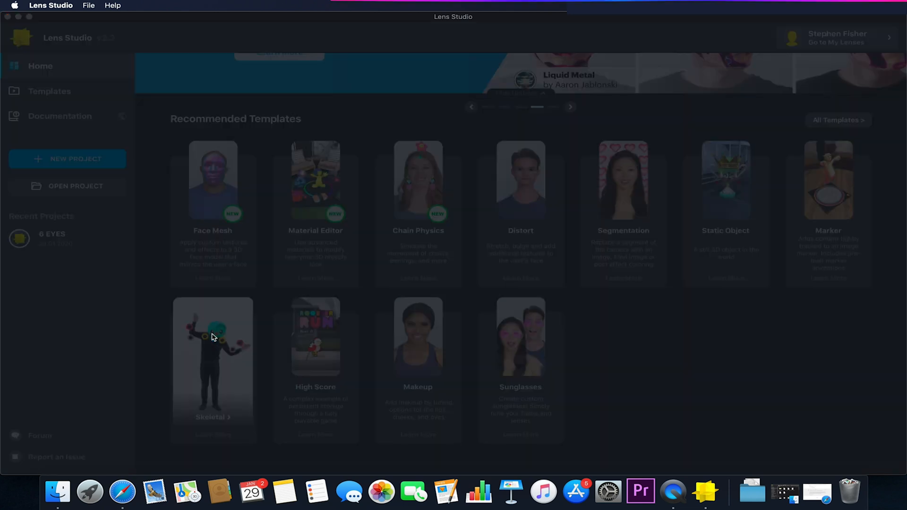
click(212, 337)
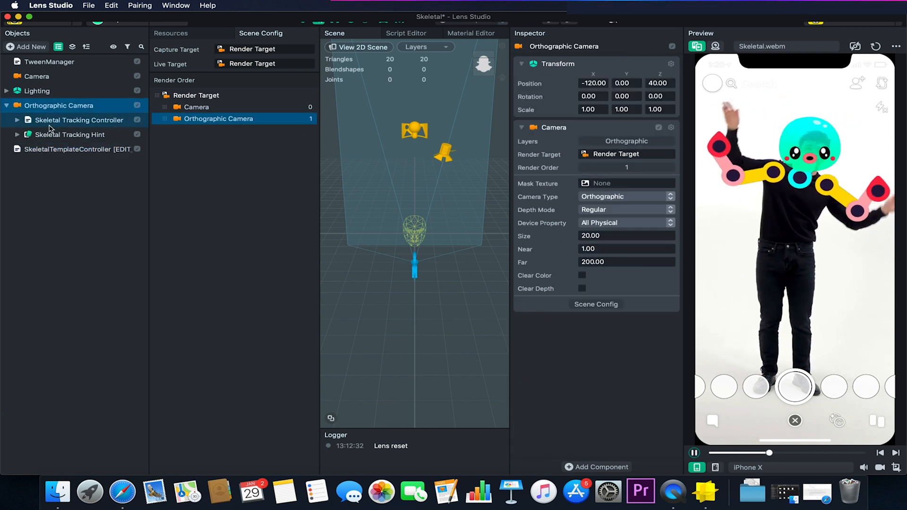
Expand Skeletal Tracking Controller and inspect Left Shoulder and Neck Image objects
click(79, 120)
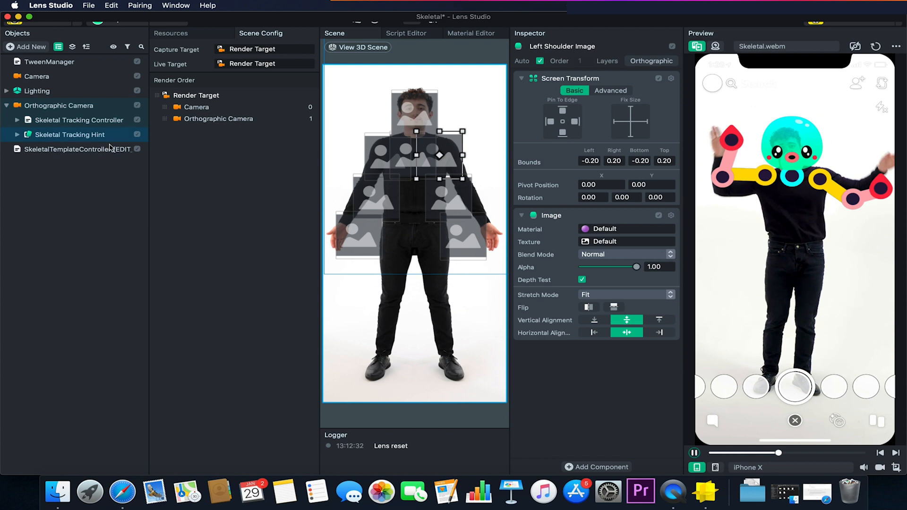
click(57, 105)
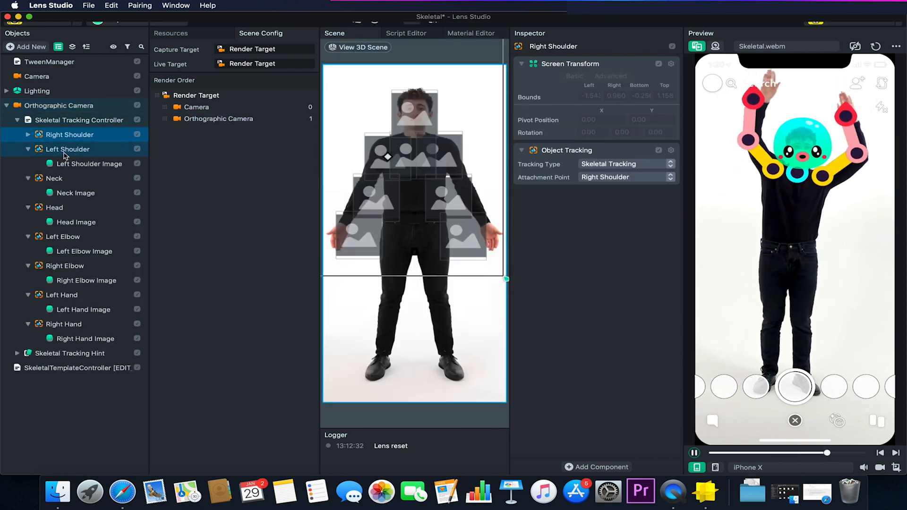
click(68, 149)
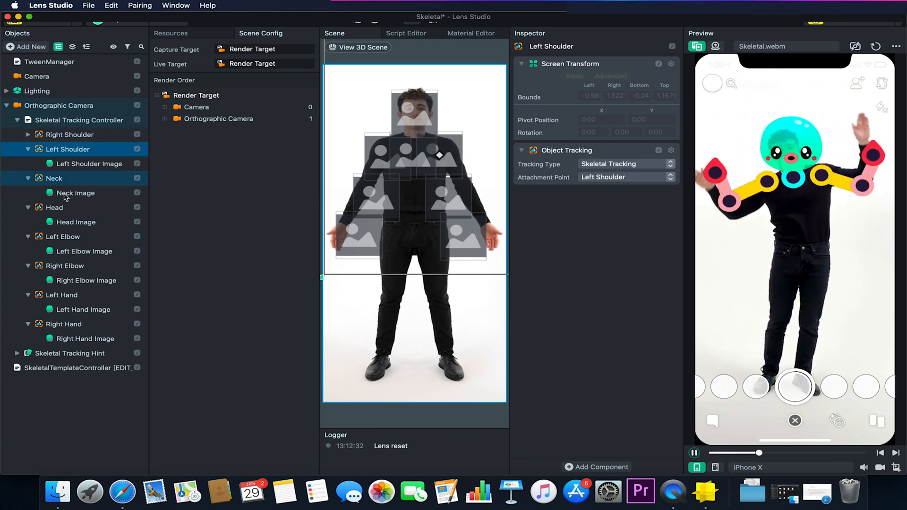
click(91, 149)
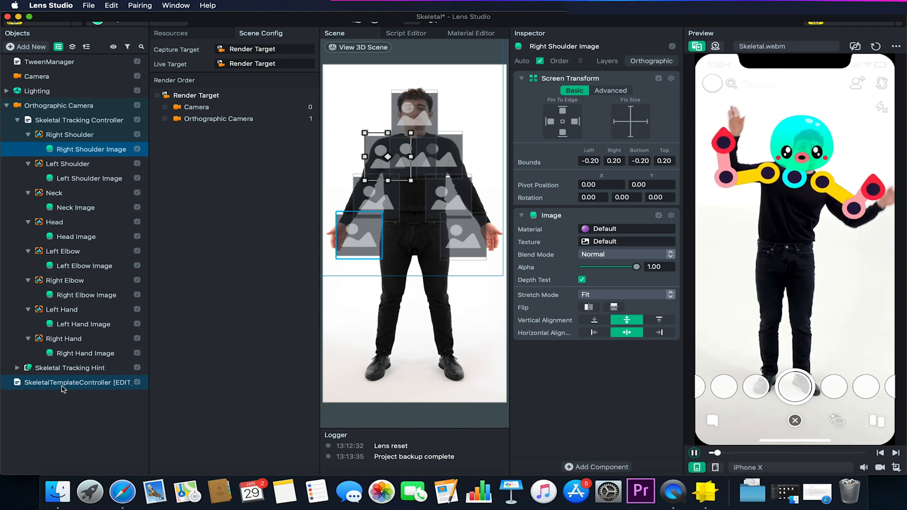
Set SkeletalTemplateController's Right Hand texture to the head texture
click(75, 383)
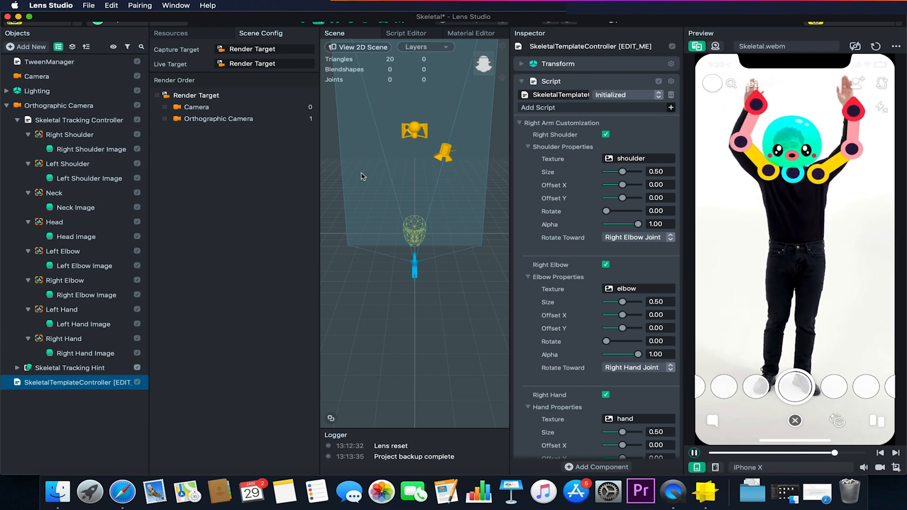
click(88, 178)
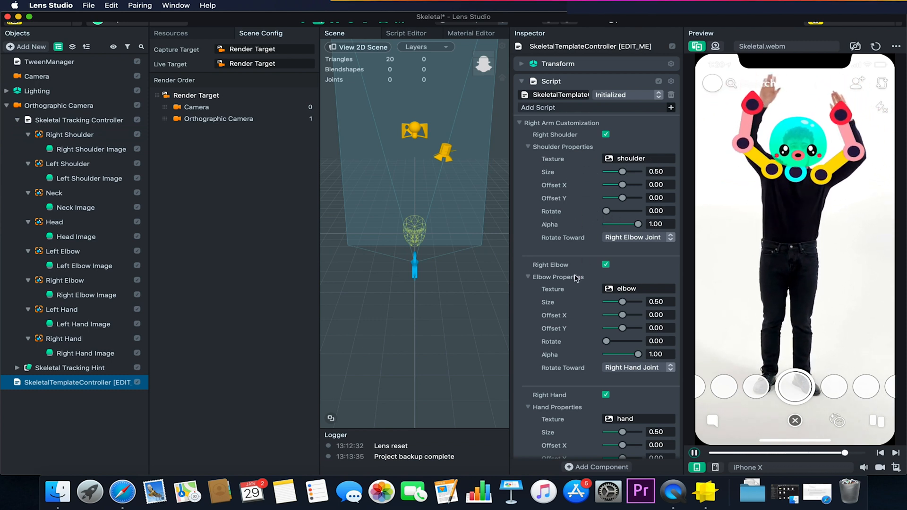
scroll(down, 3)
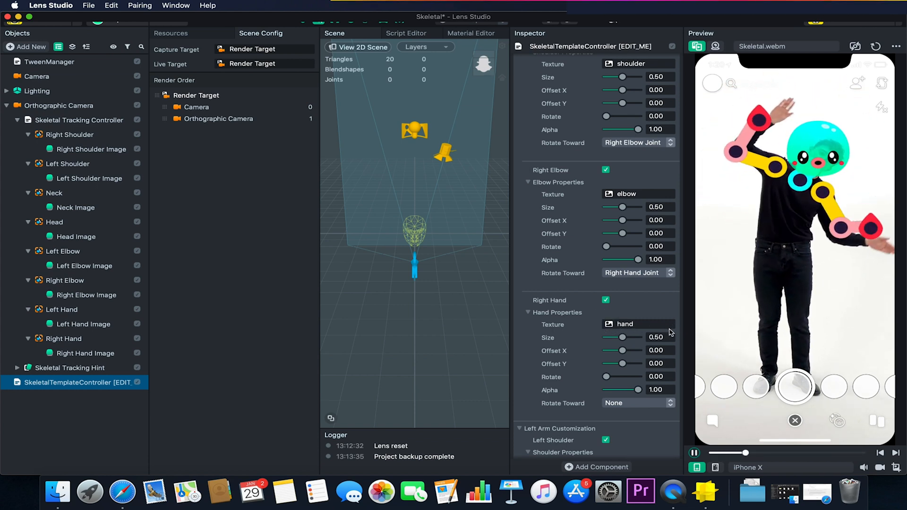
scroll(down, 3)
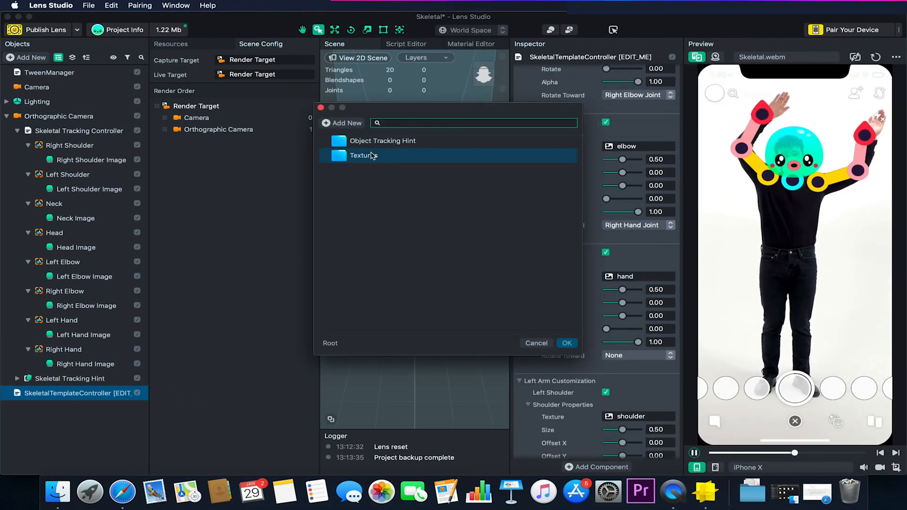
click(363, 155)
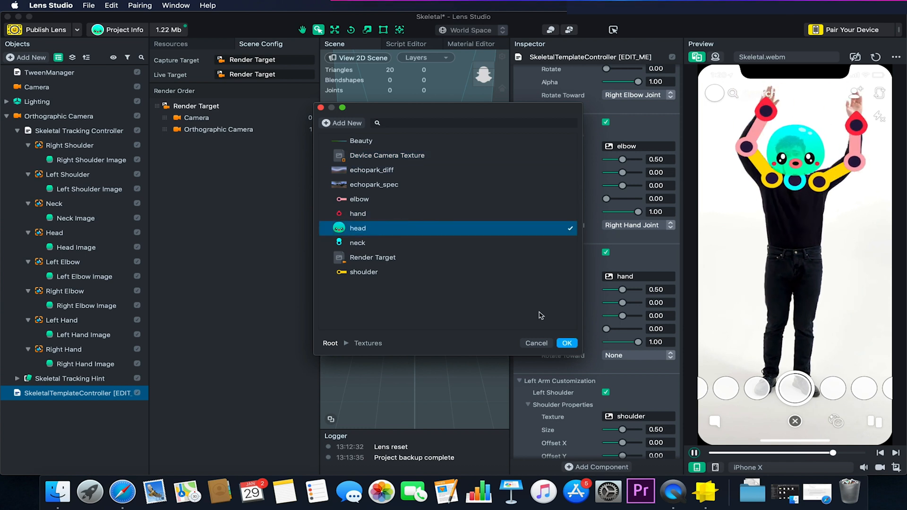
click(567, 343)
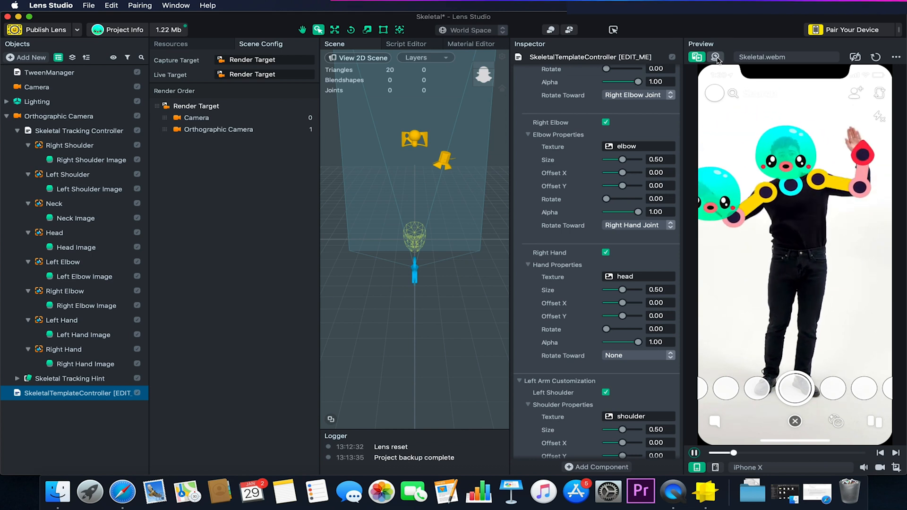
click(715, 56)
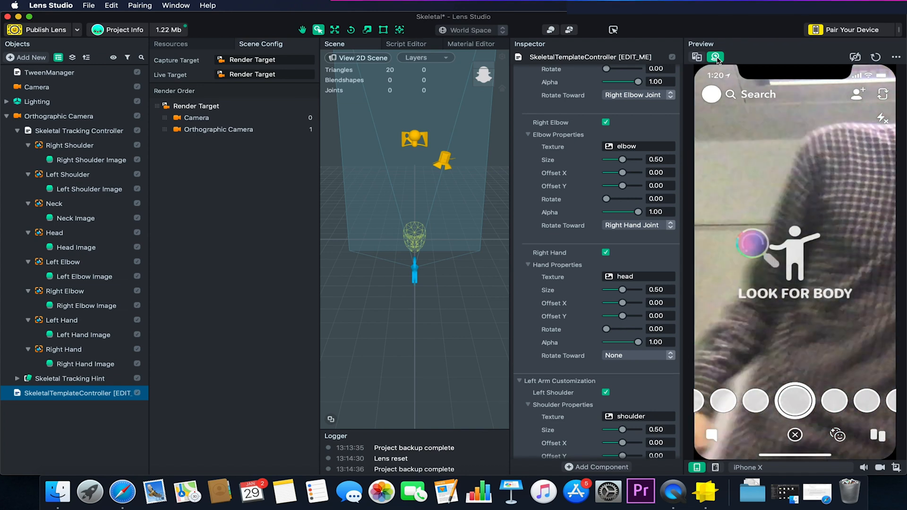
click(697, 57)
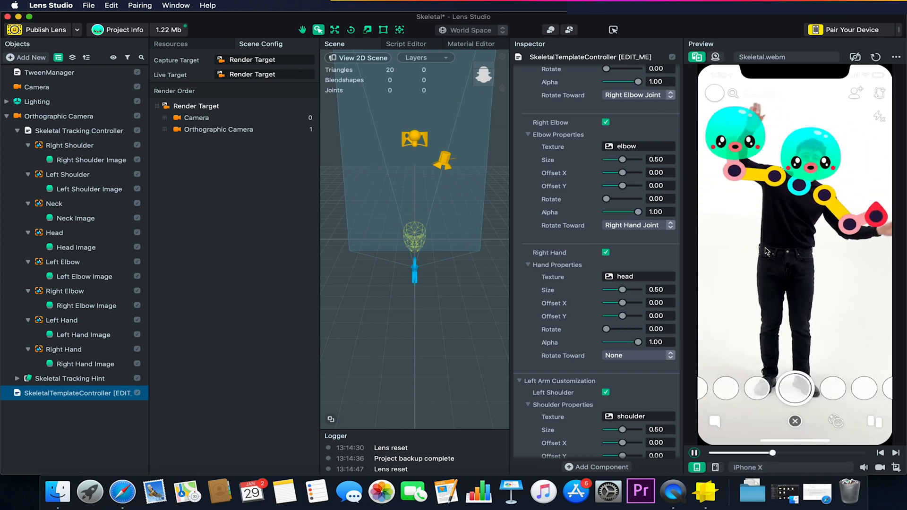
Close the Skeletal project and open the Distort template
click(197, 118)
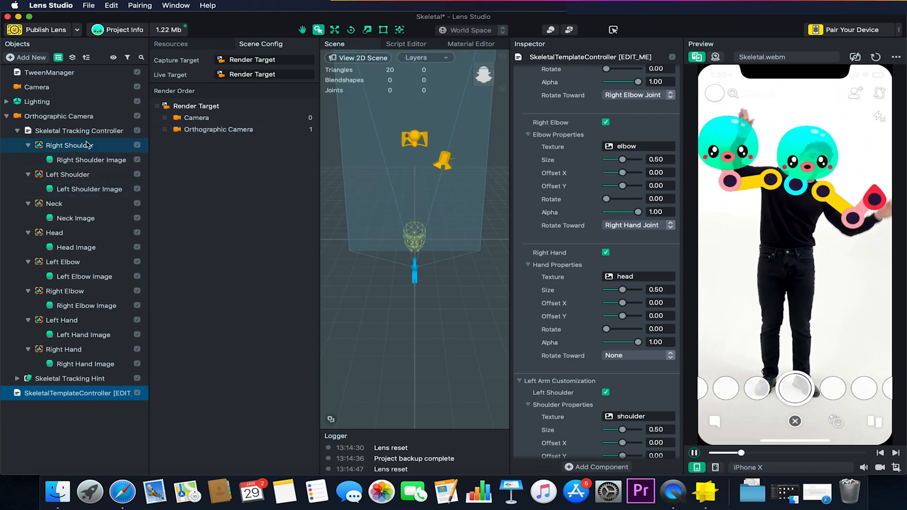
click(58, 116)
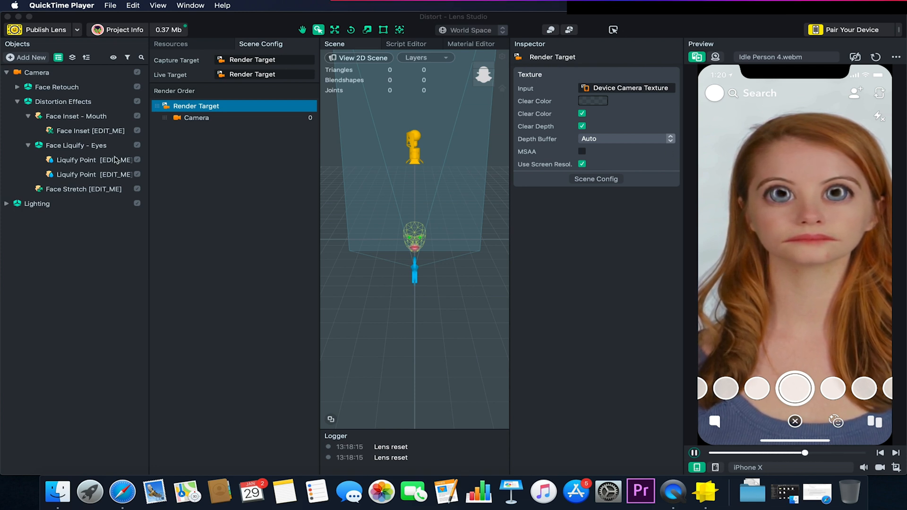
Stretch the Face Inset - Mouth wider horizontally using its side handle in the Scene
click(69, 116)
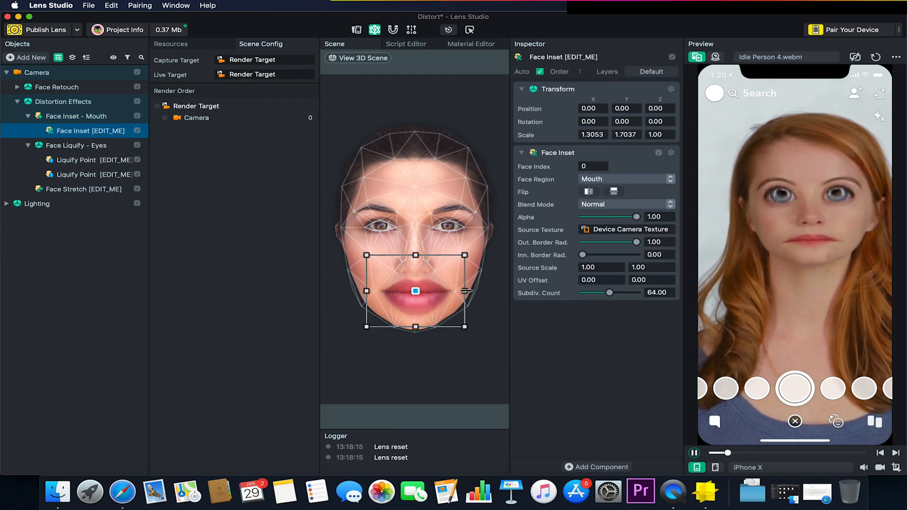
drag(464, 291, 503, 291)
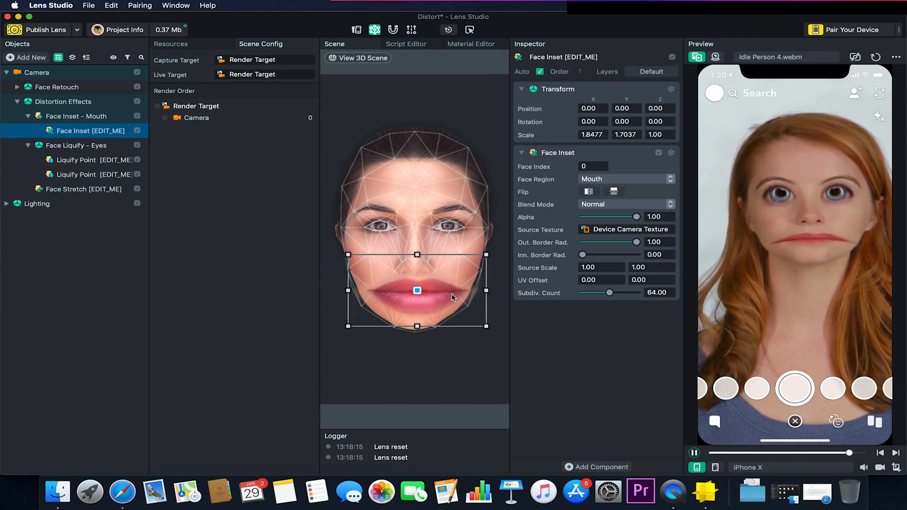
click(66, 146)
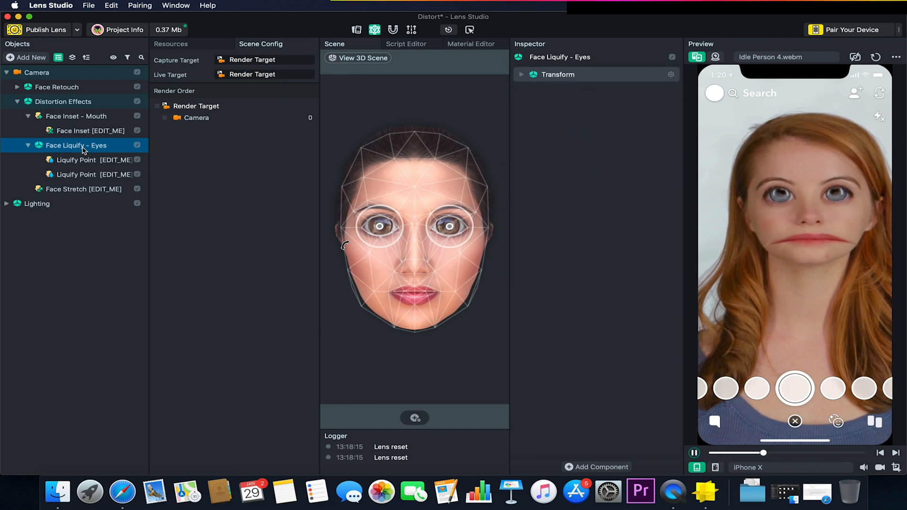
Browse the Face Liquify - Eyes group and select the left-eye liquify point
click(76, 159)
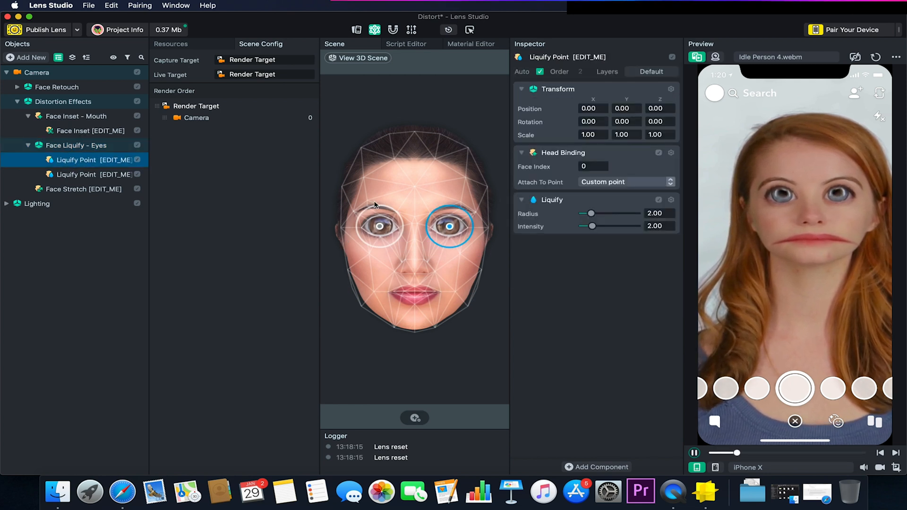
click(63, 117)
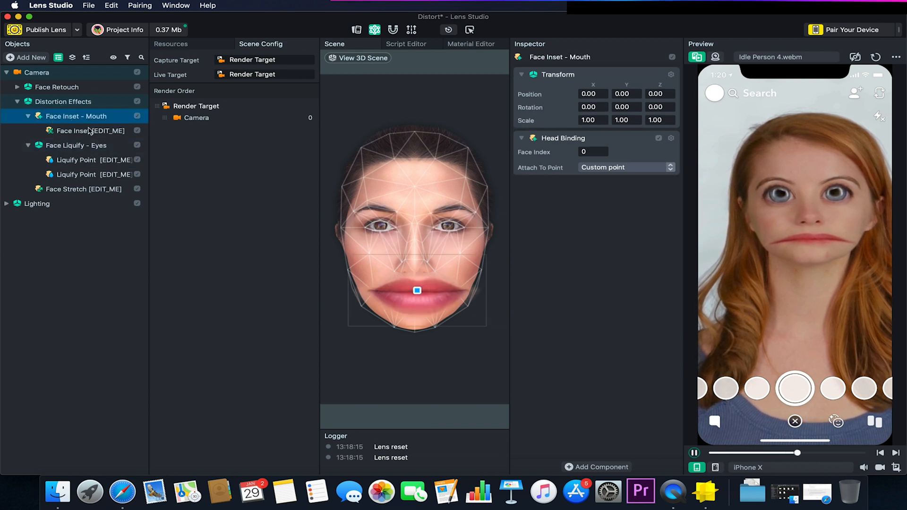
click(73, 146)
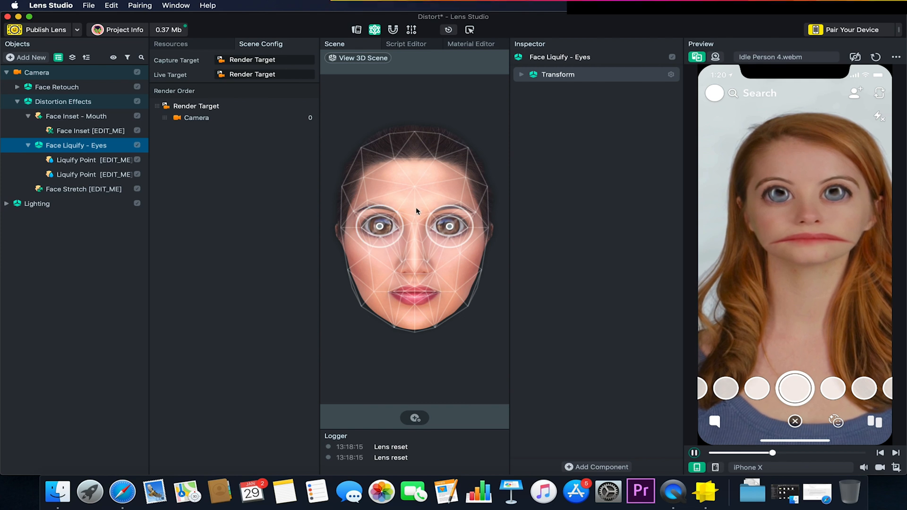
mouse_move(394, 229)
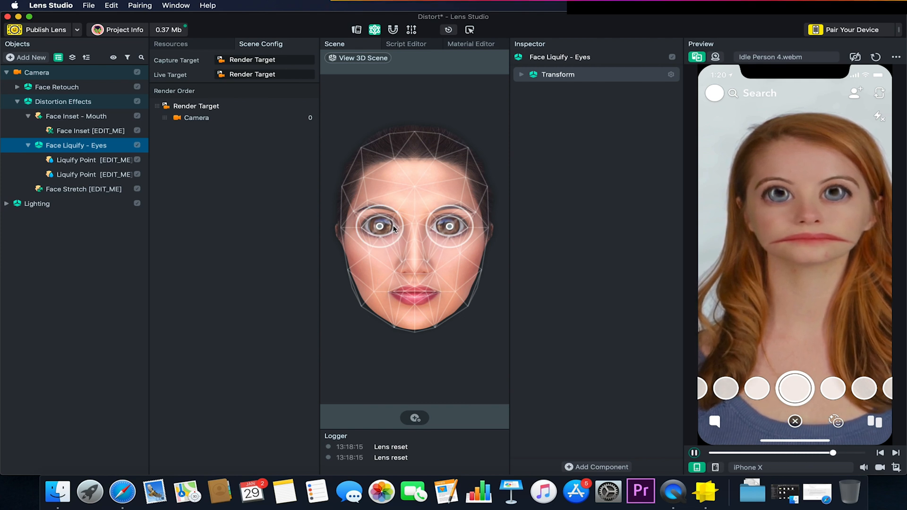
click(76, 174)
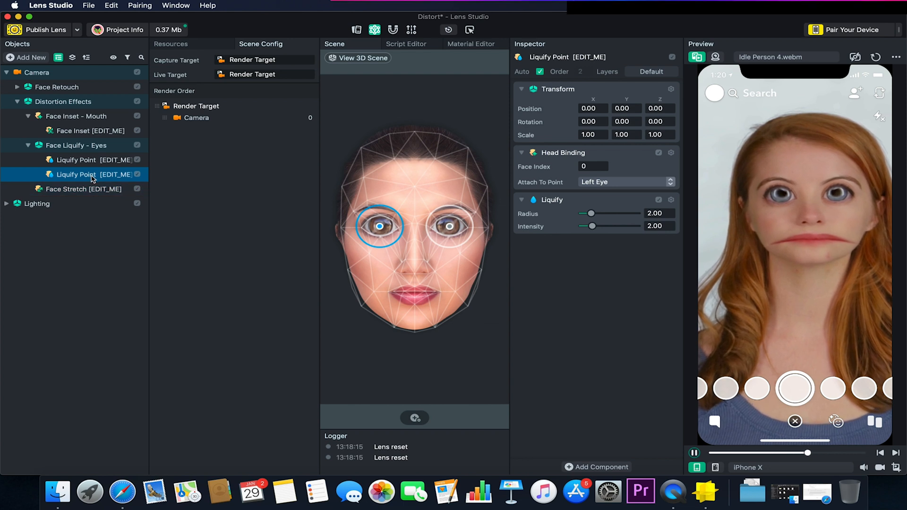
Set the left-eye liquify radius to about 2.53 and intensity down to 1.10
drag(590, 214, 609, 213)
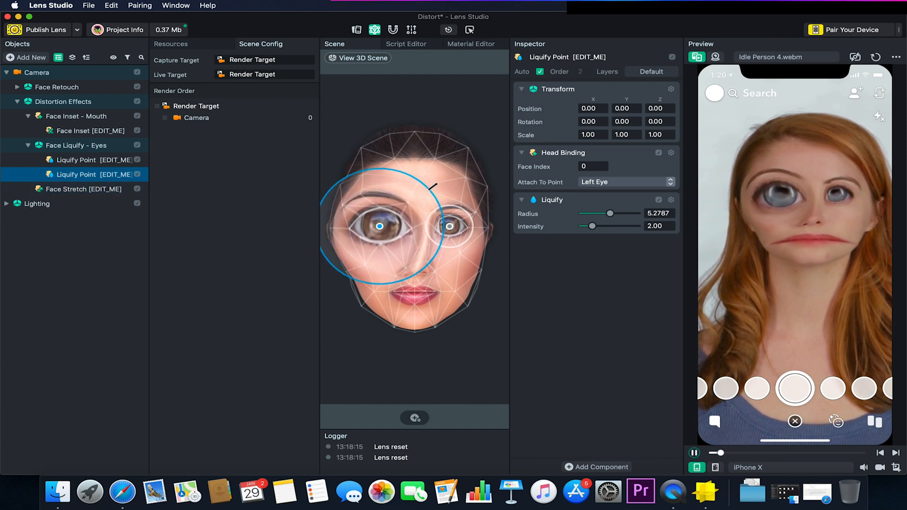
drag(610, 213, 593, 214)
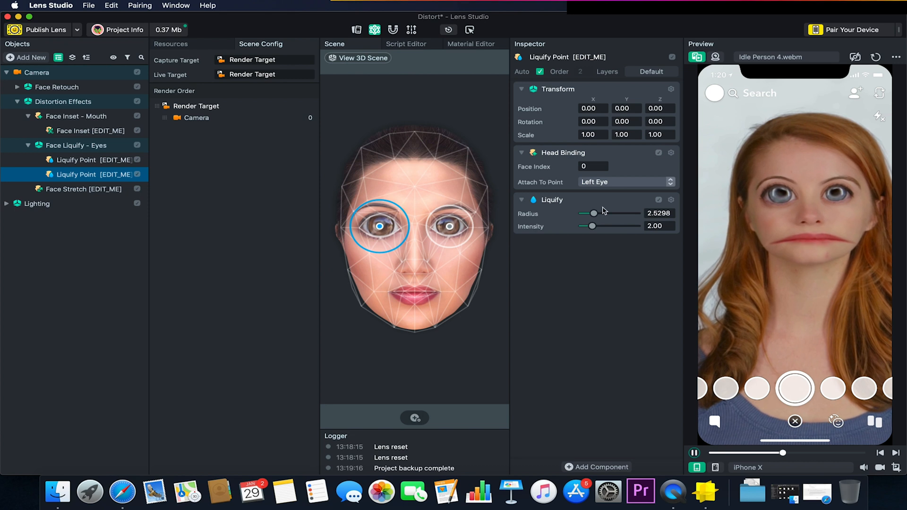
drag(590, 226, 612, 226)
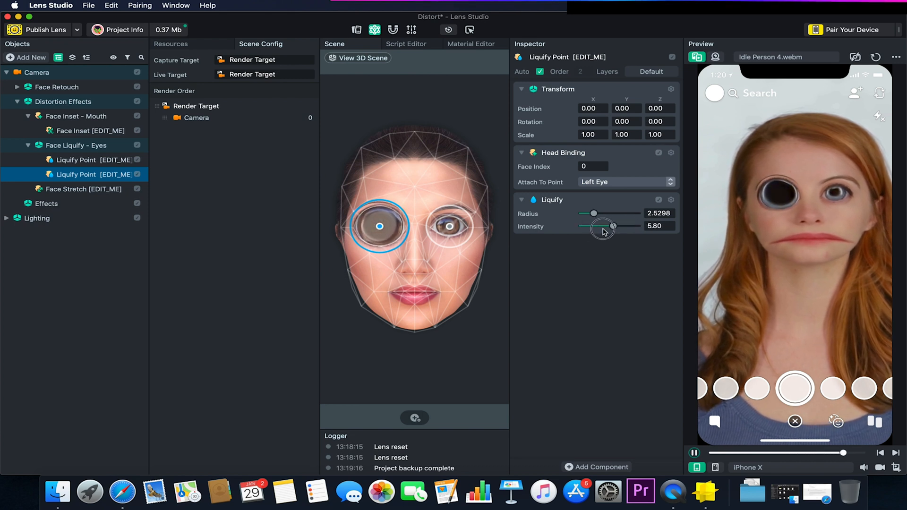
drag(612, 225, 589, 225)
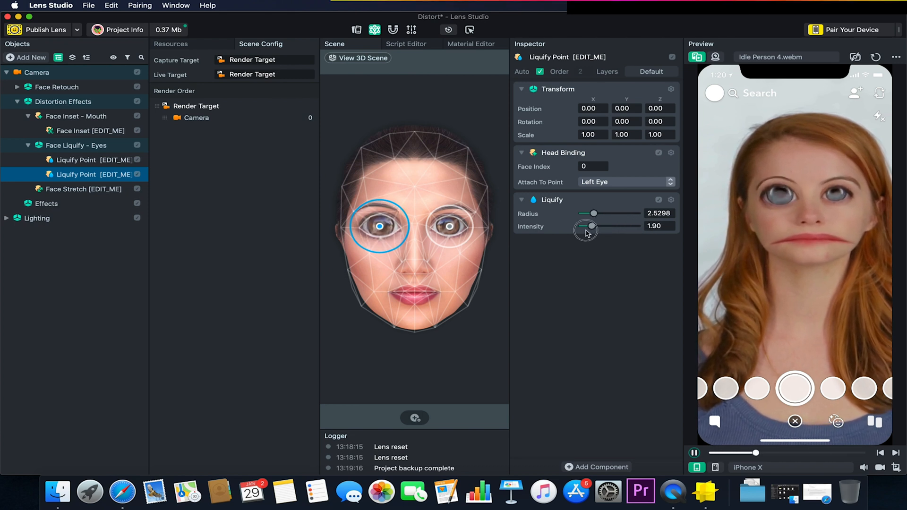
drag(593, 226, 586, 227)
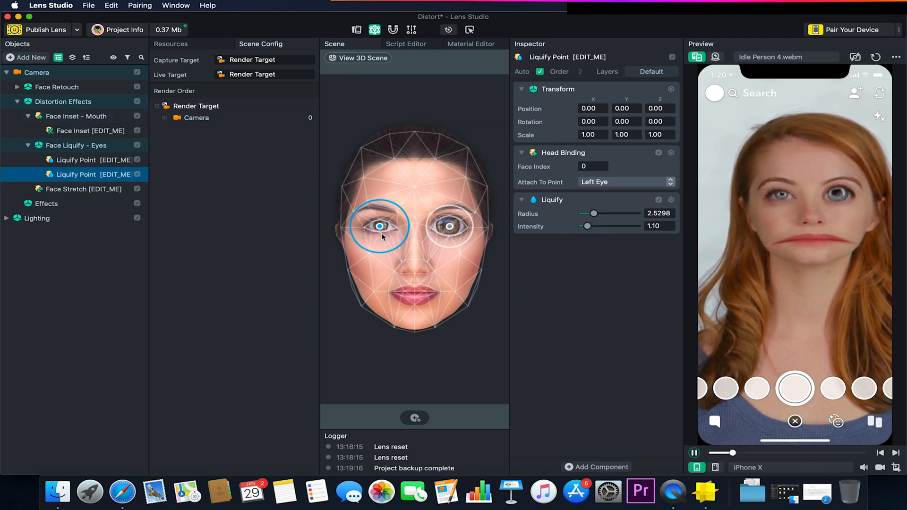
Delete the left-eye liquify point and add a new liquify point placed on the nose
right_click(71, 174)
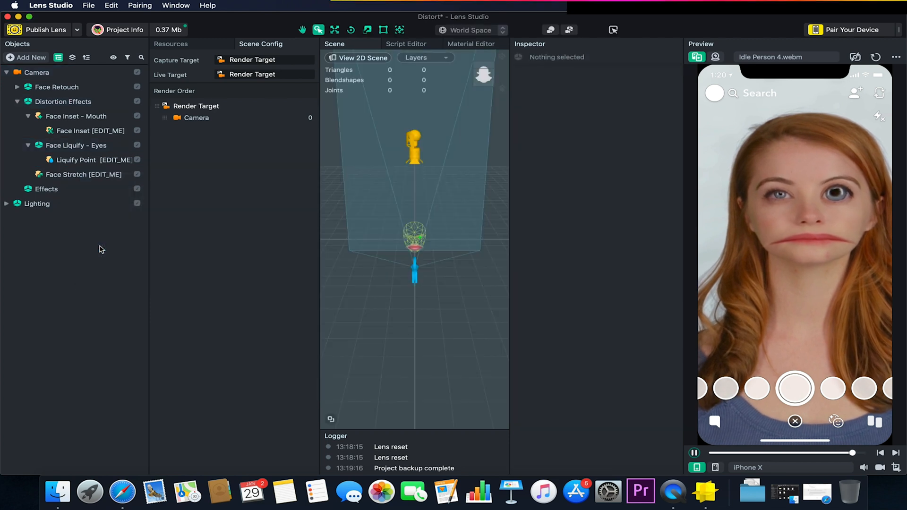
click(75, 160)
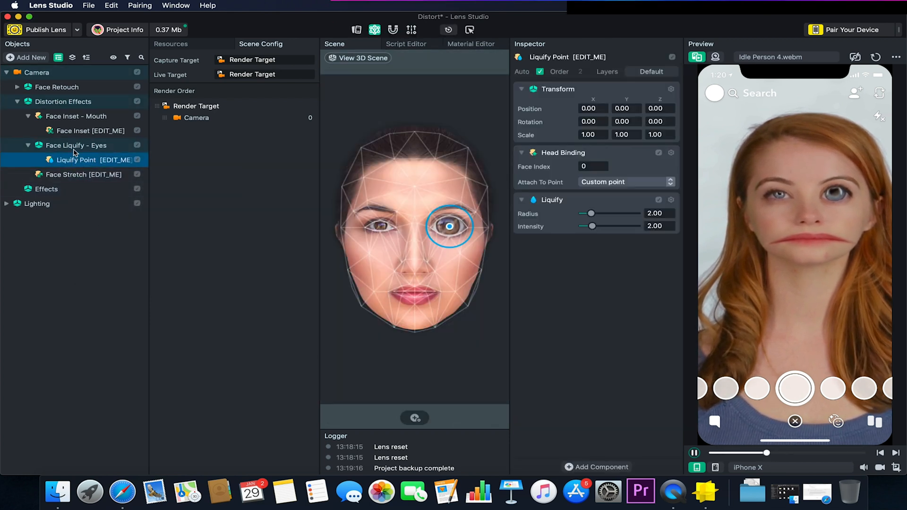
click(79, 145)
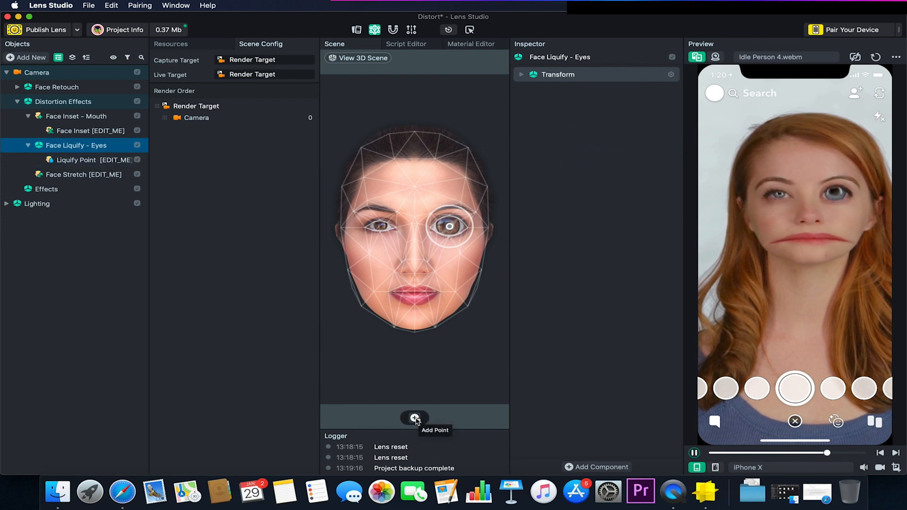
click(414, 418)
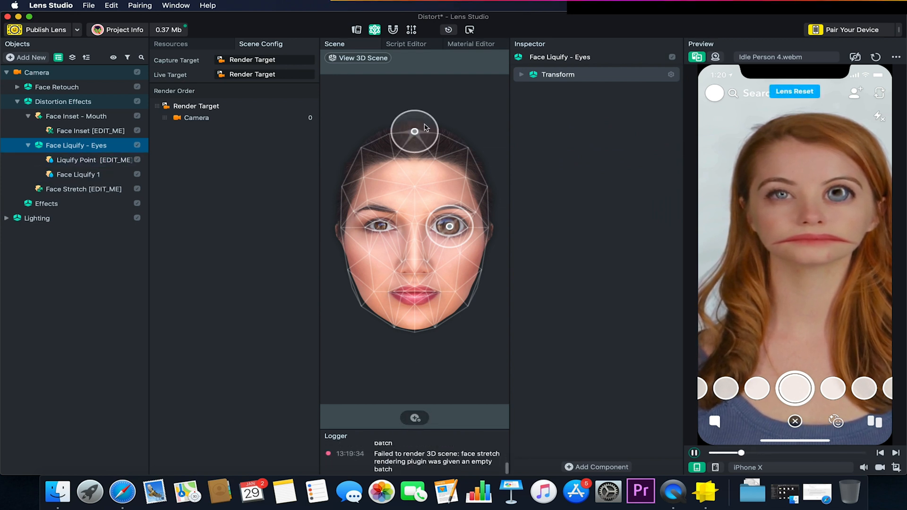
click(78, 175)
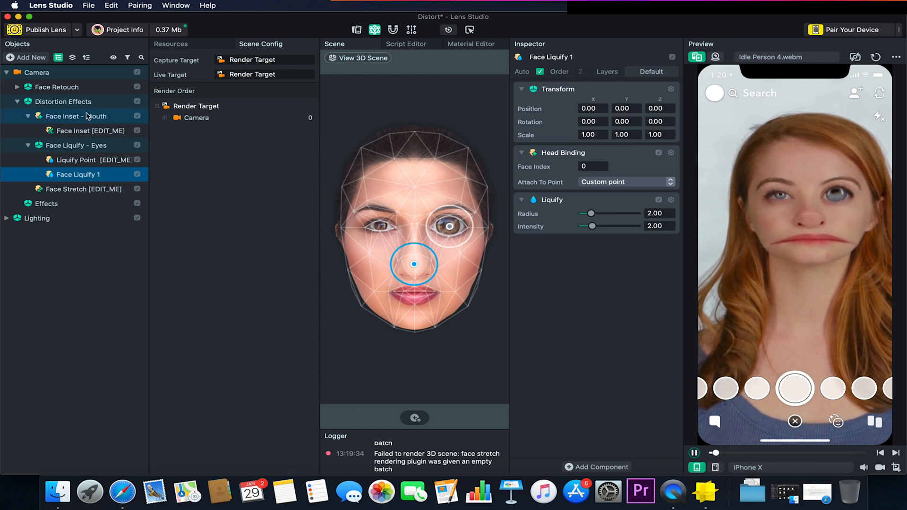
click(76, 116)
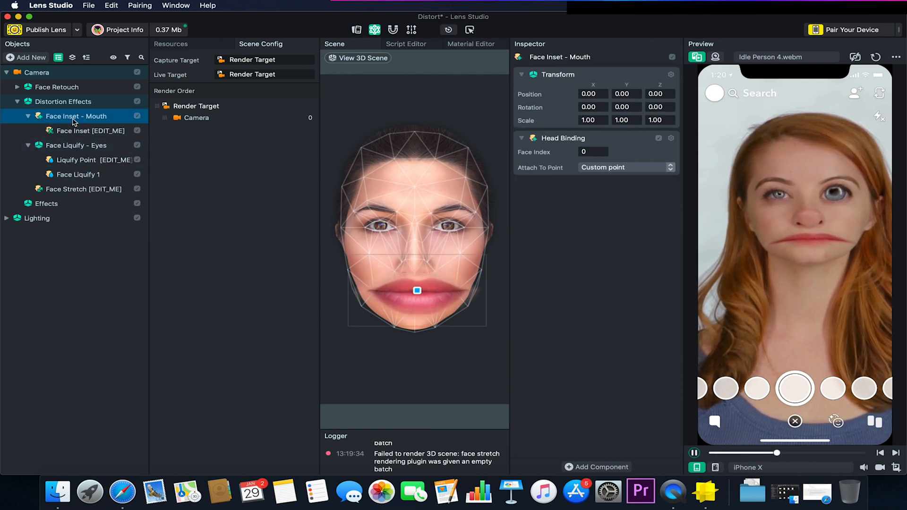
Make the mouth inset copy the Right Eye, shrink it, and move it to mid-forehead
click(83, 131)
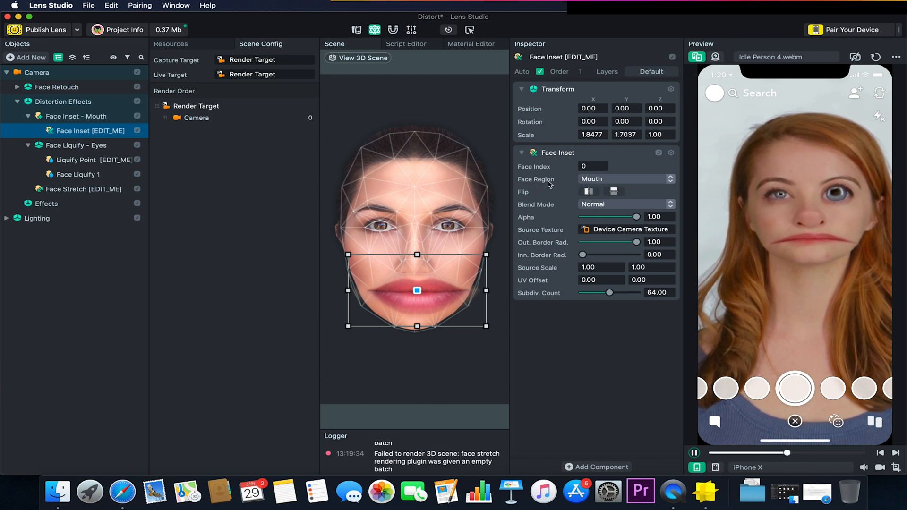
click(627, 179)
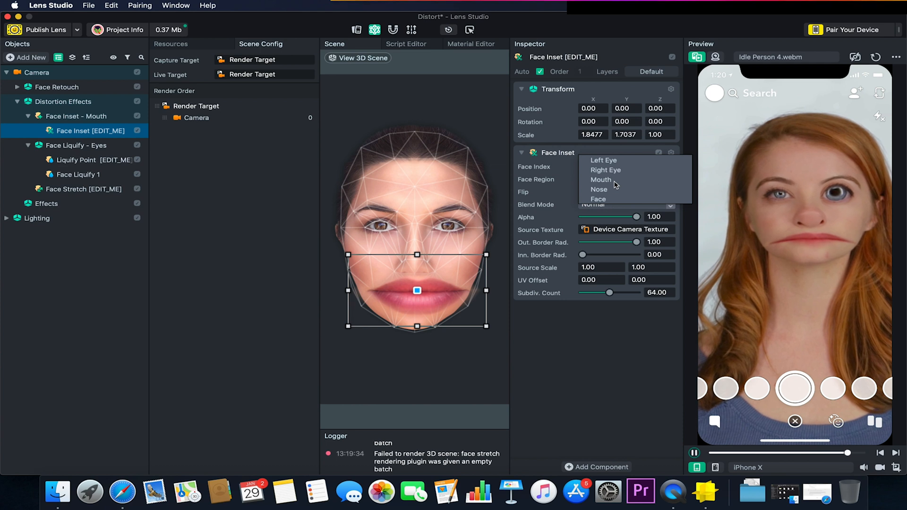
click(606, 170)
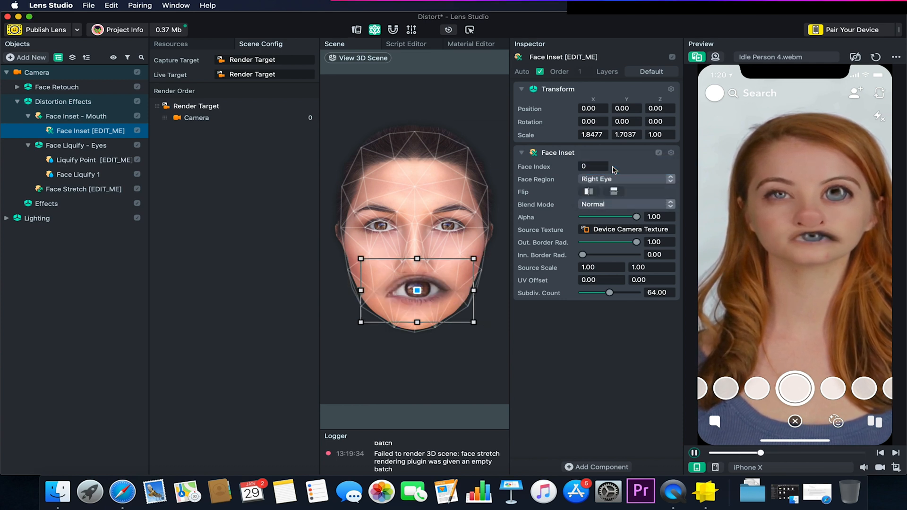
drag(416, 291, 428, 196)
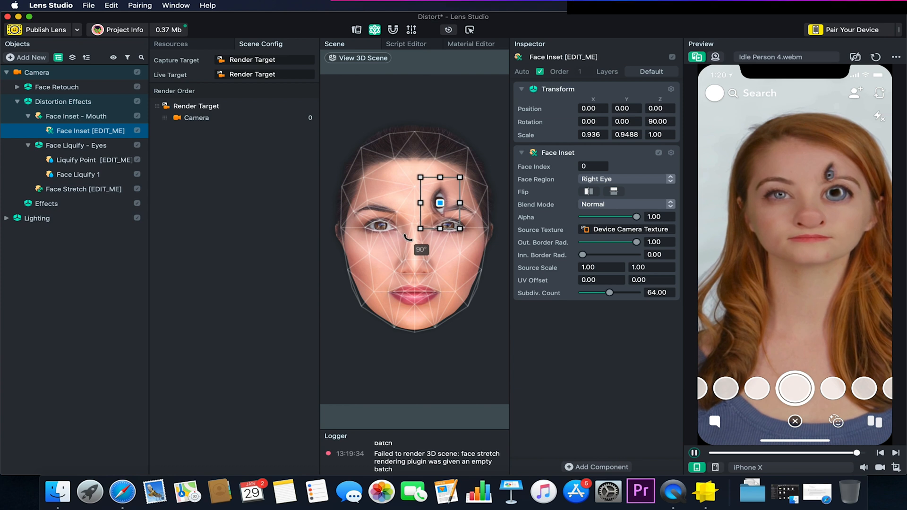
drag(440, 204, 415, 201)
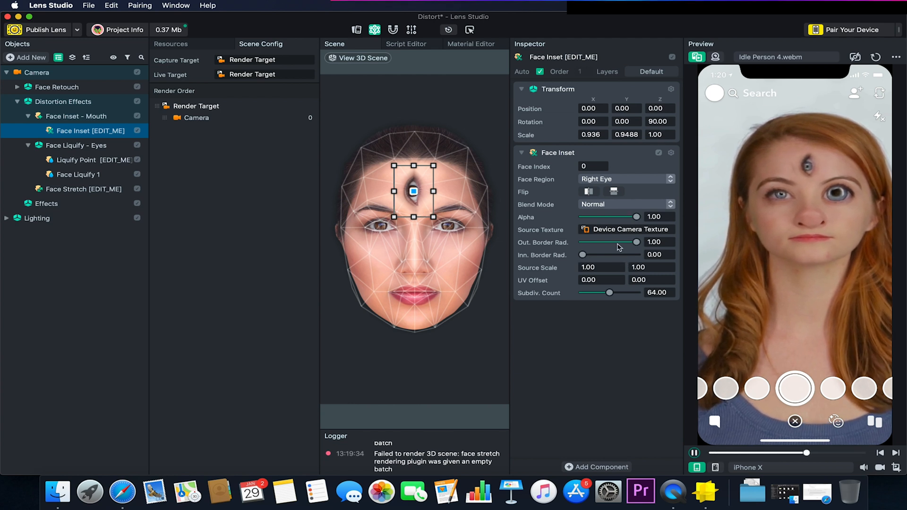
Set the inset's outer border radius to full and inner border radius nearly zero
drag(636, 242, 584, 242)
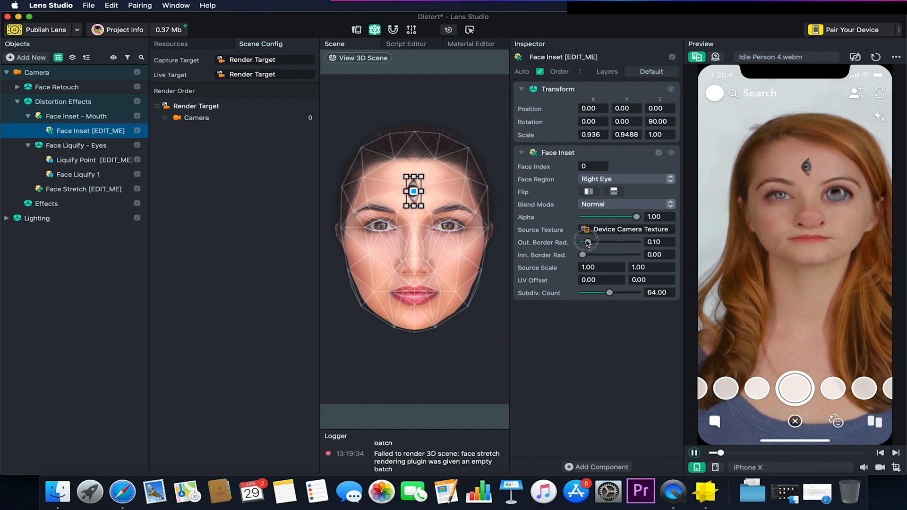
drag(586, 242, 638, 241)
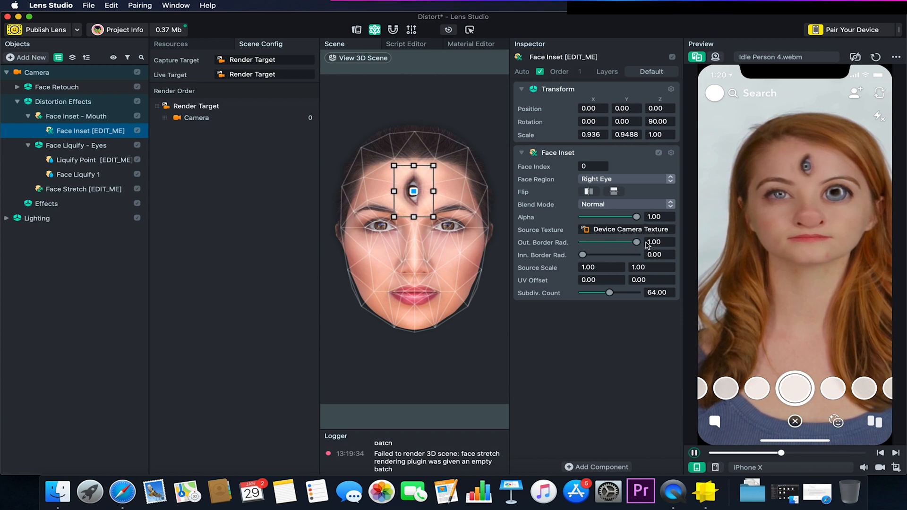
drag(583, 255, 627, 255)
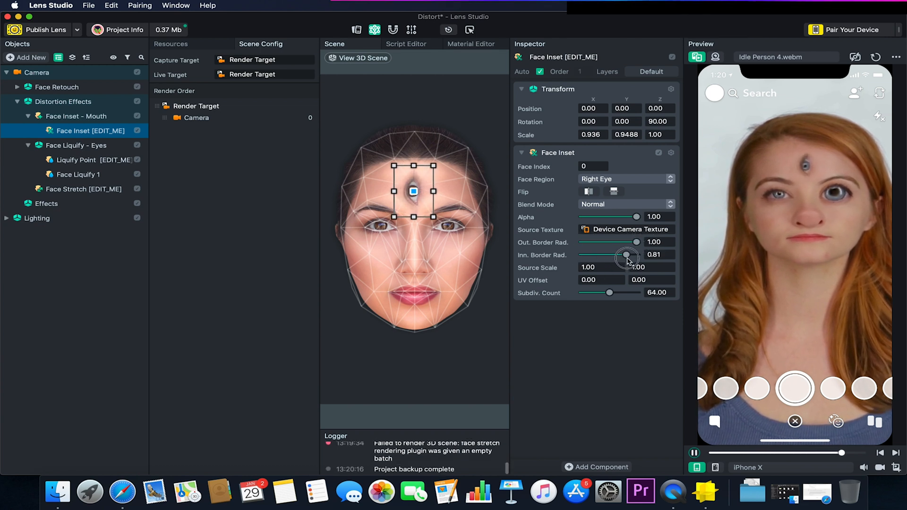
drag(627, 255, 583, 255)
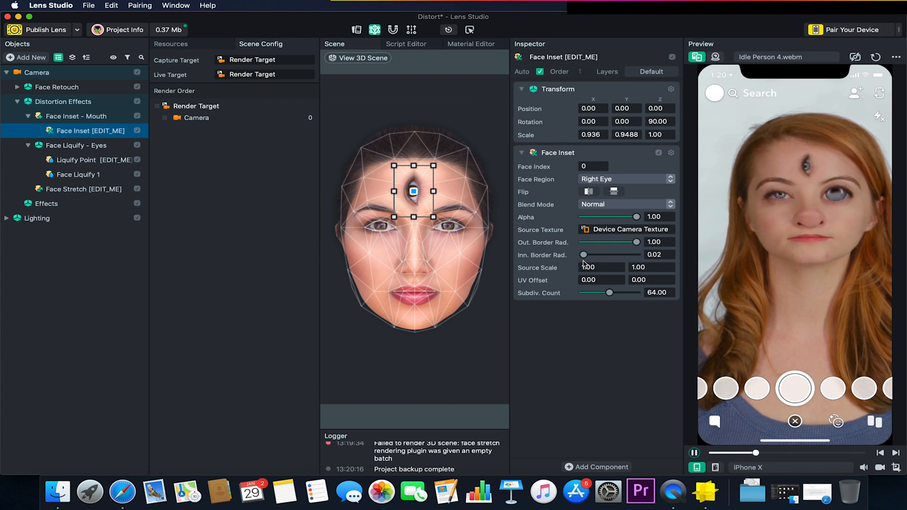
drag(640, 216, 632, 216)
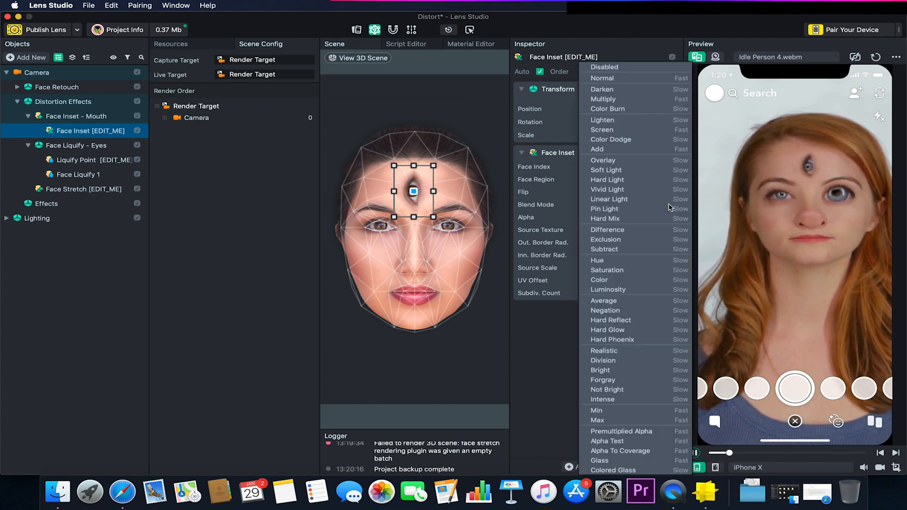
click(605, 310)
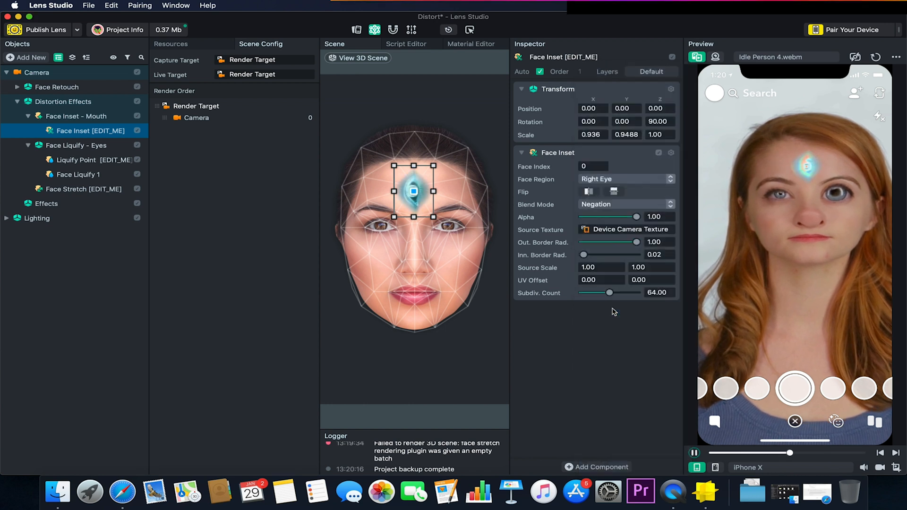
click(627, 204)
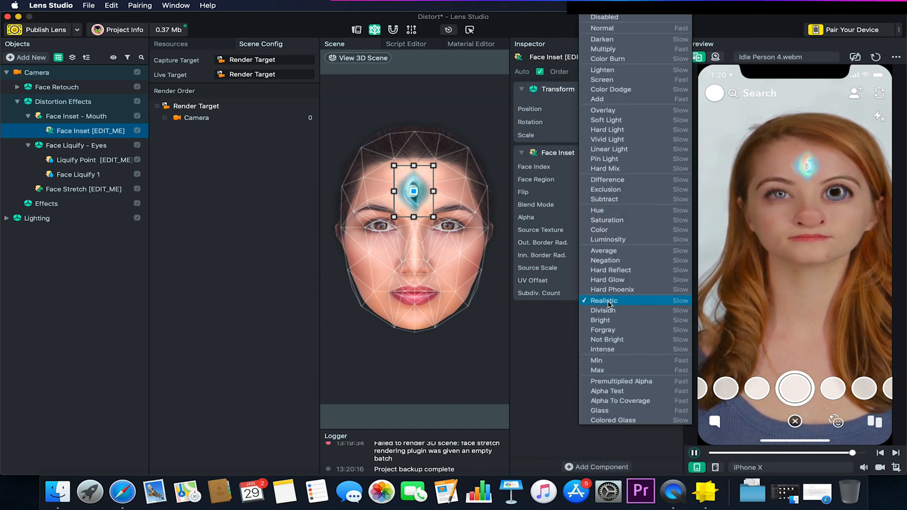
click(605, 168)
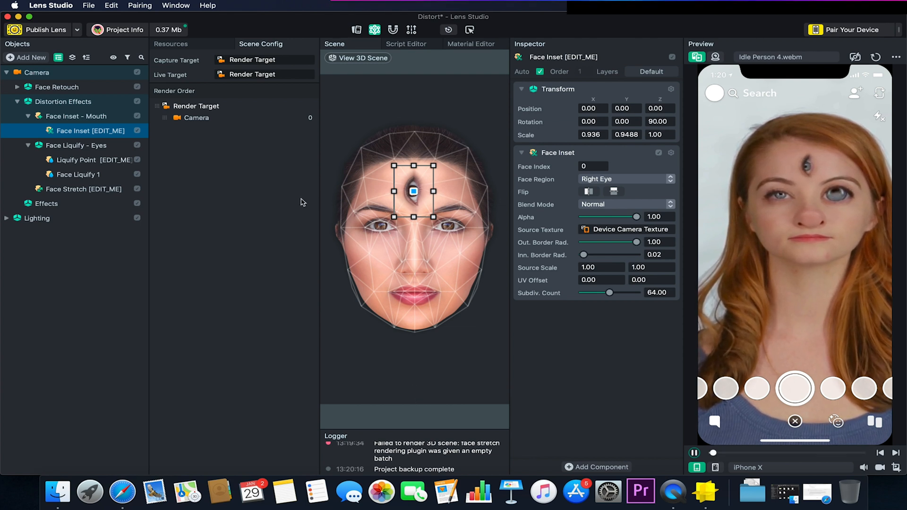
right_click(61, 116)
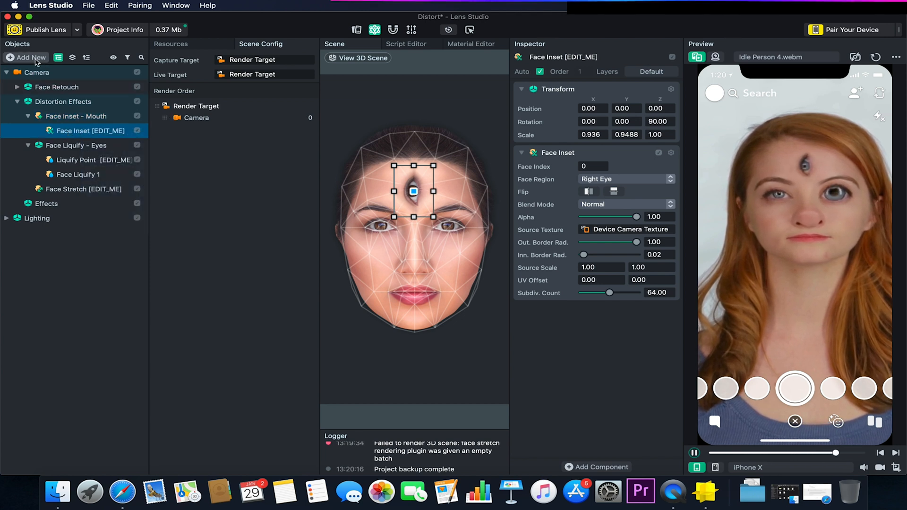
Add a second face inset effect to the scene
click(62, 116)
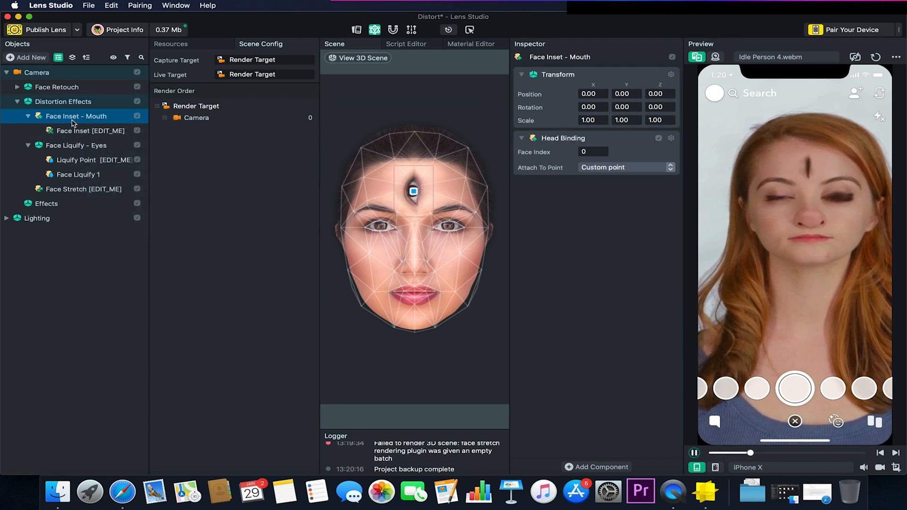
click(26, 57)
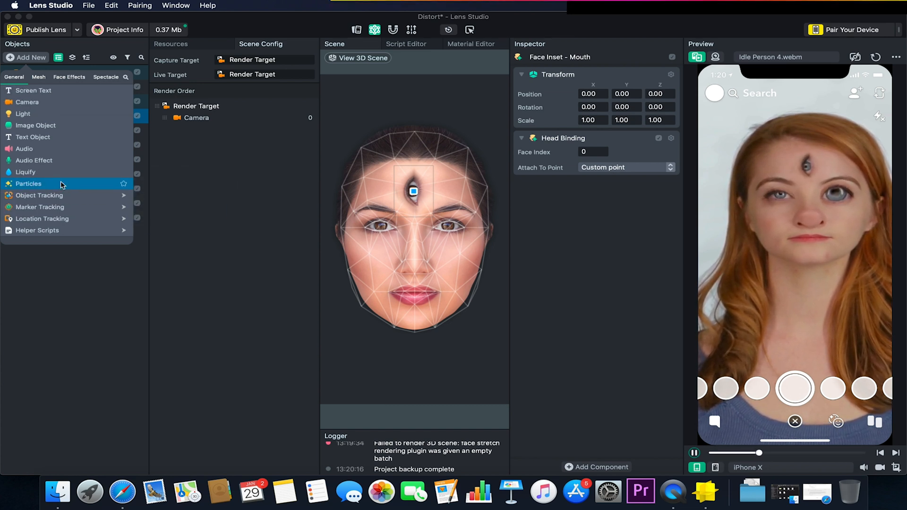
click(69, 77)
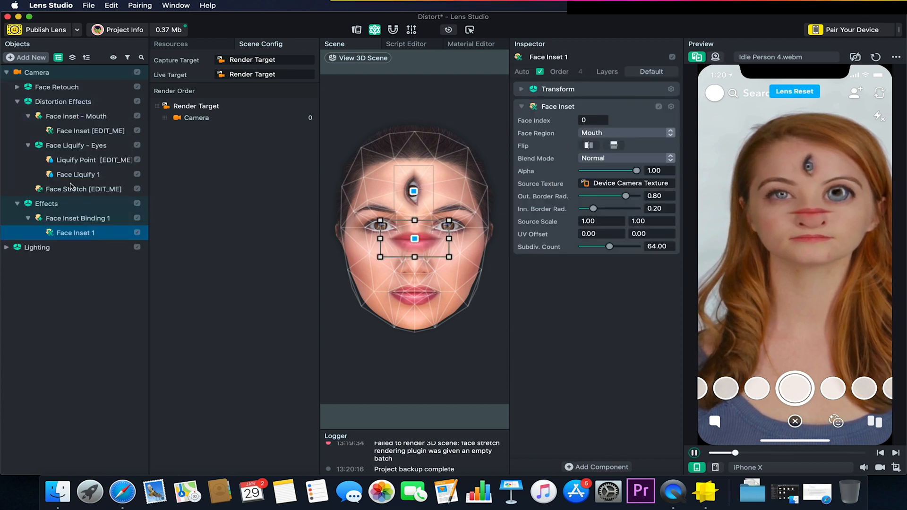
click(75, 130)
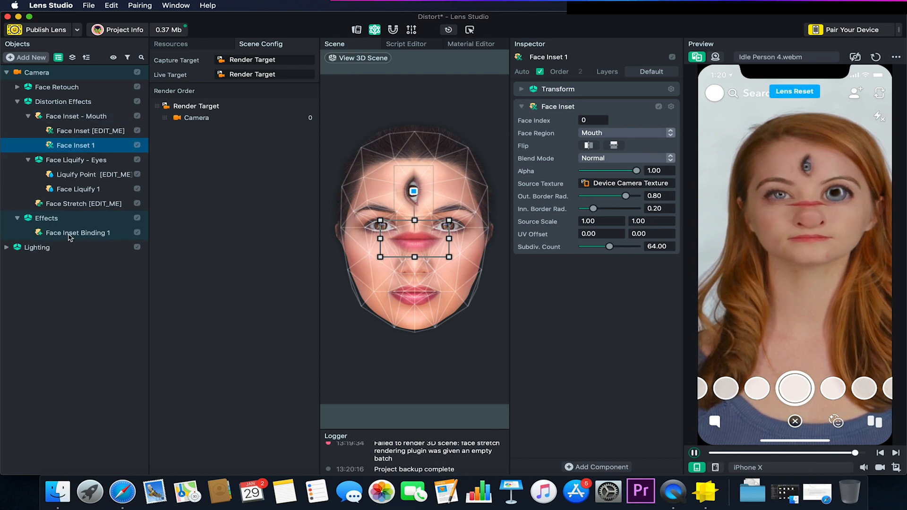
Delete the Effects group from the Objects panel
click(47, 218)
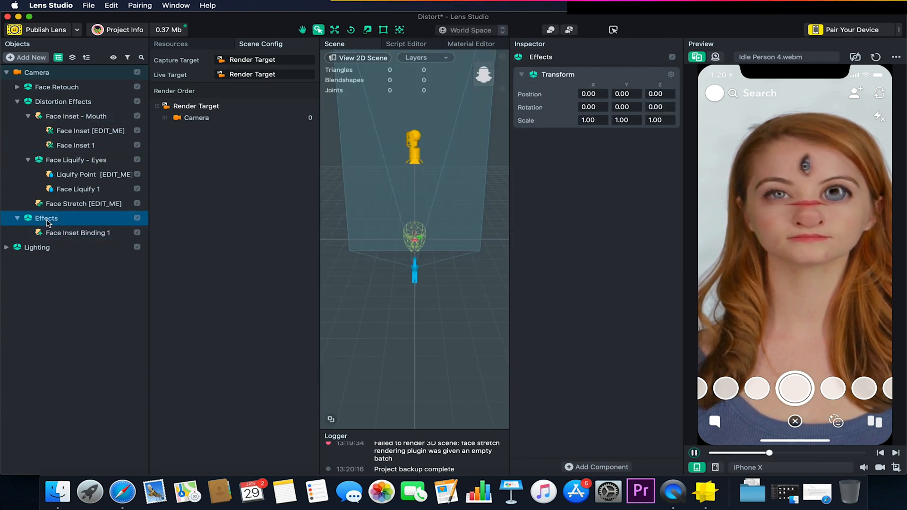
right_click(47, 219)
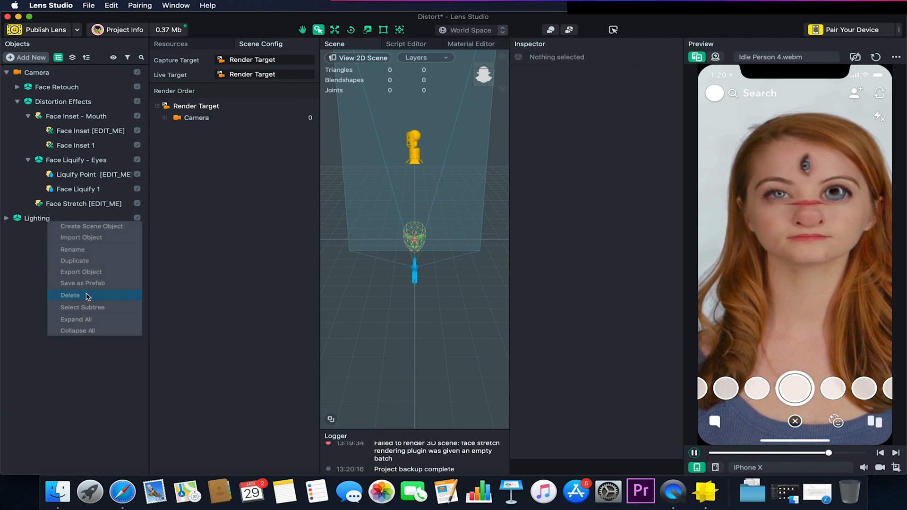
click(75, 145)
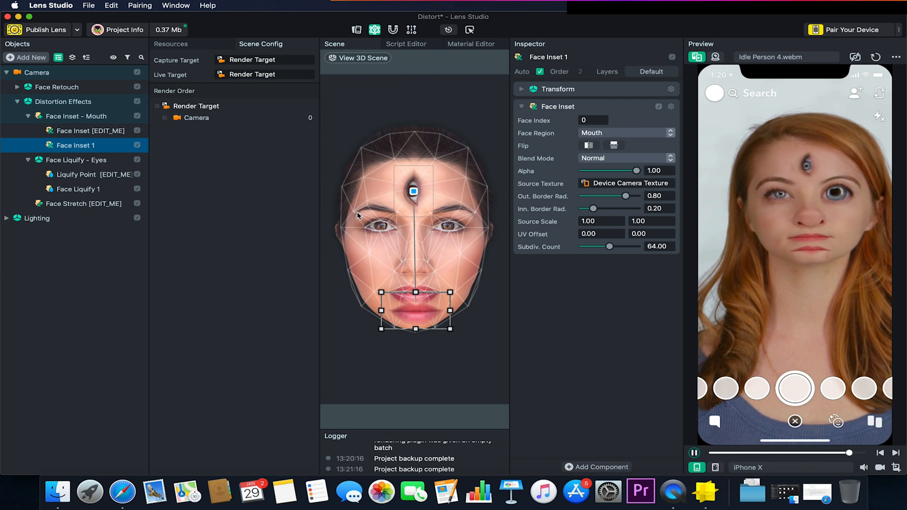
Switch the Scene to 3D view, inspect the face mesh, and open the Material Editor template
click(357, 57)
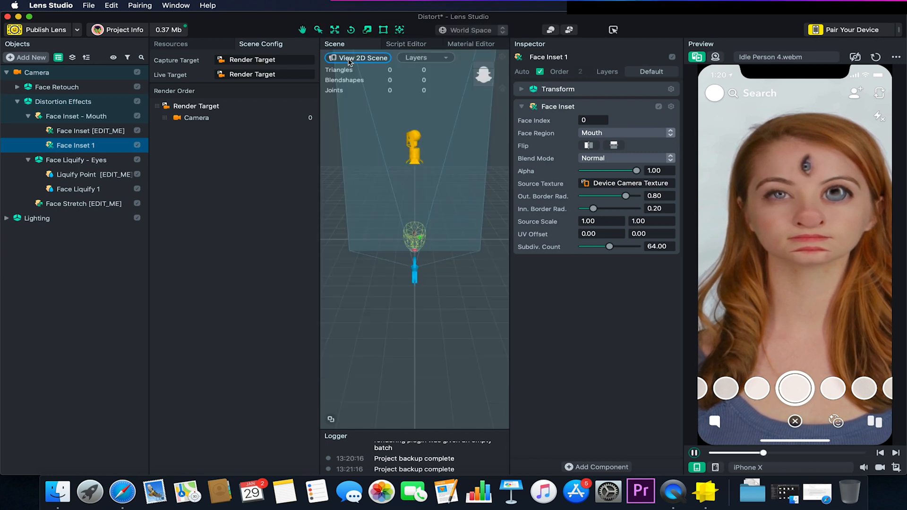
click(425, 246)
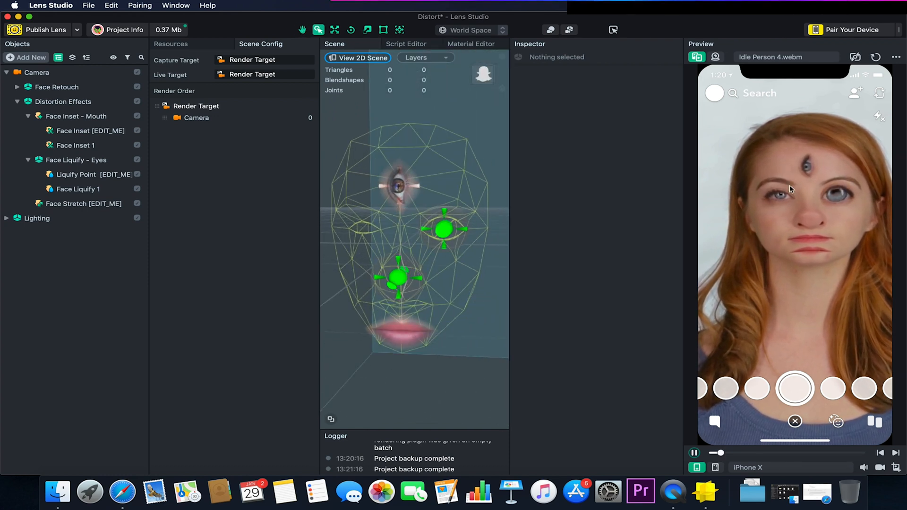
click(75, 174)
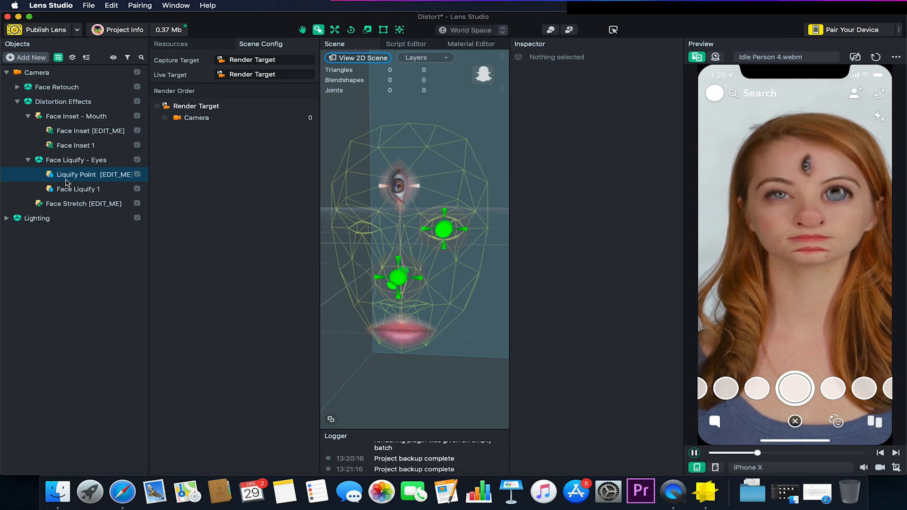
click(74, 145)
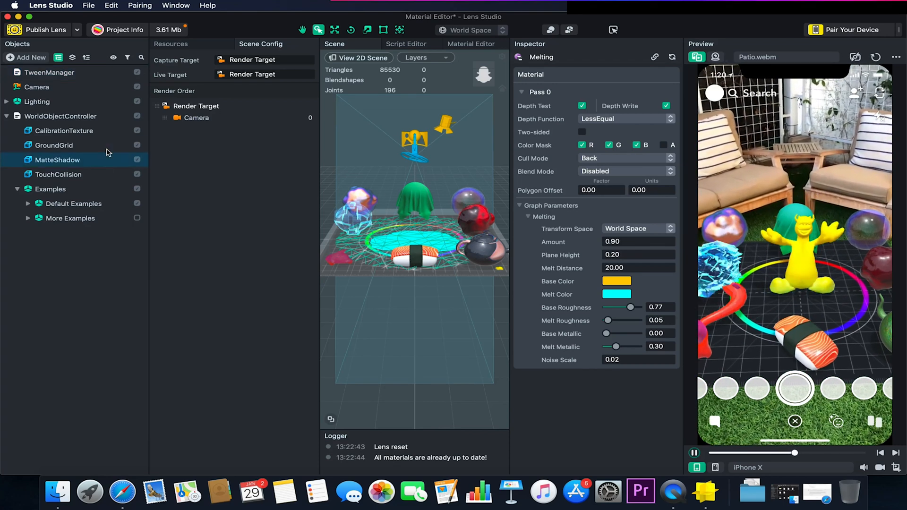
Expand Default Examples, select Hologram, and bring up the Material Editor graph showing Melting
click(60, 116)
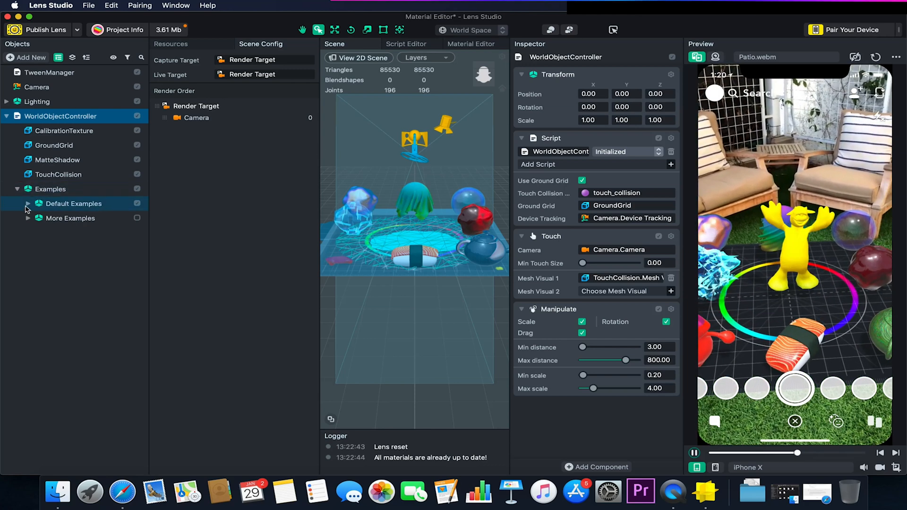
click(27, 203)
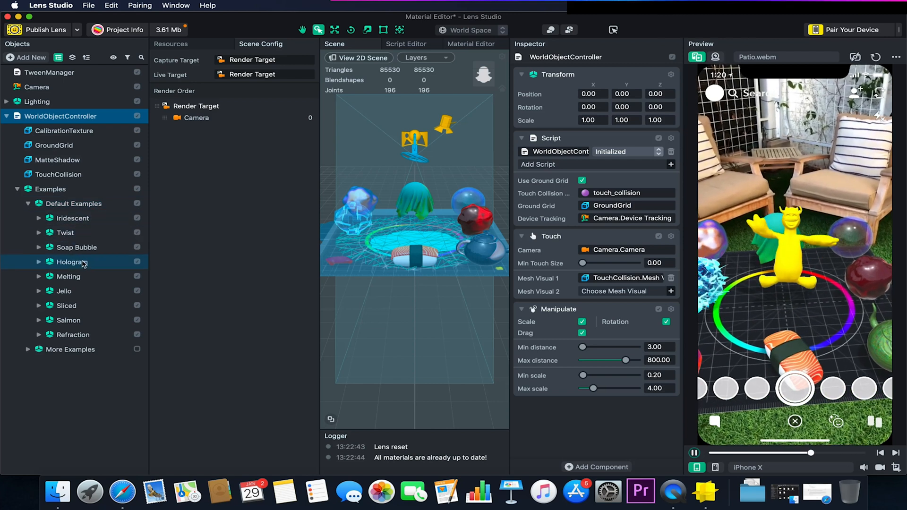
click(72, 261)
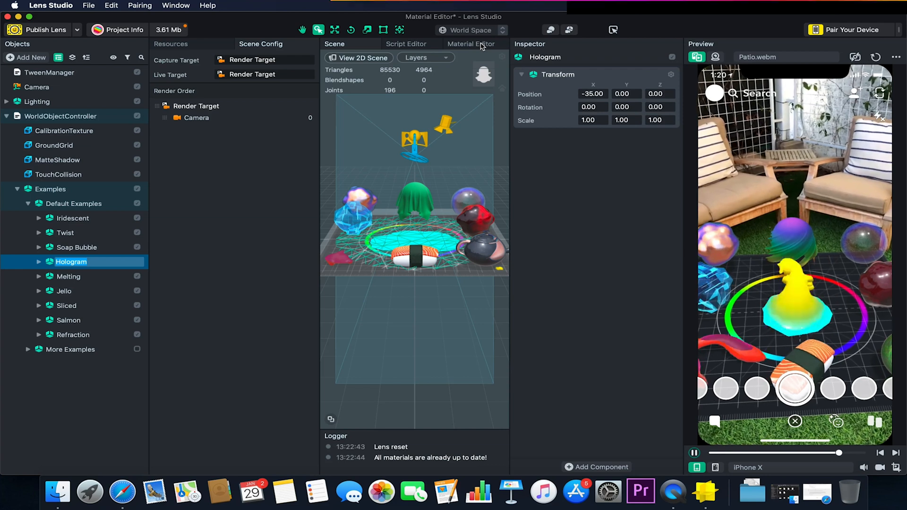
click(175, 5)
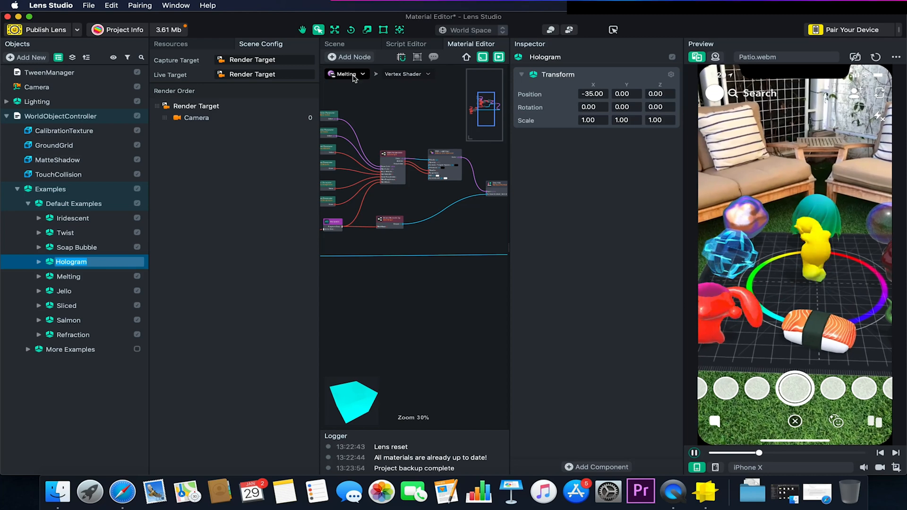
Load and scroll through the Hologram node graph, then switch the graph to Refraction
click(347, 73)
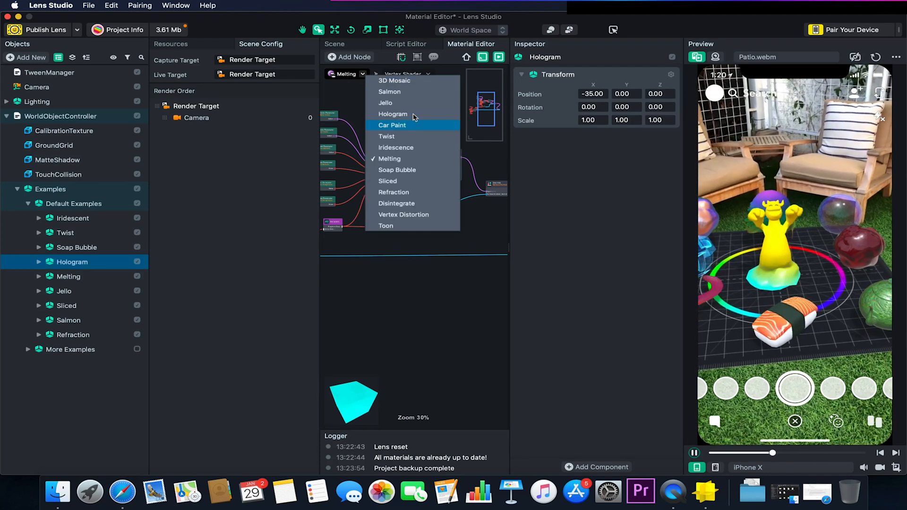
click(393, 114)
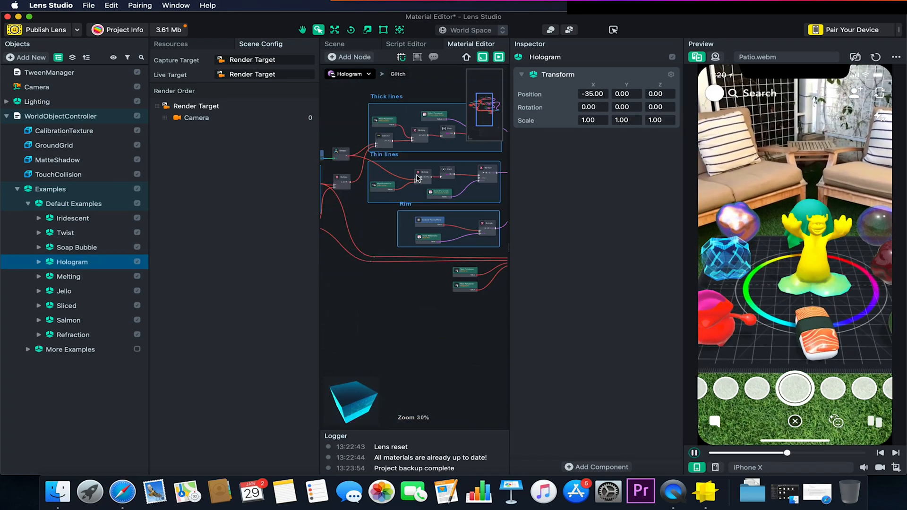
scroll(down, 3)
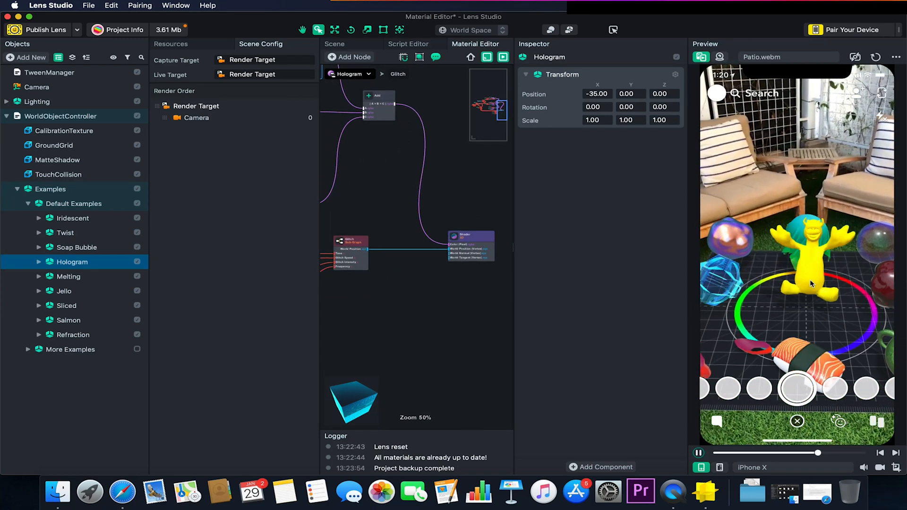
scroll(down, 3)
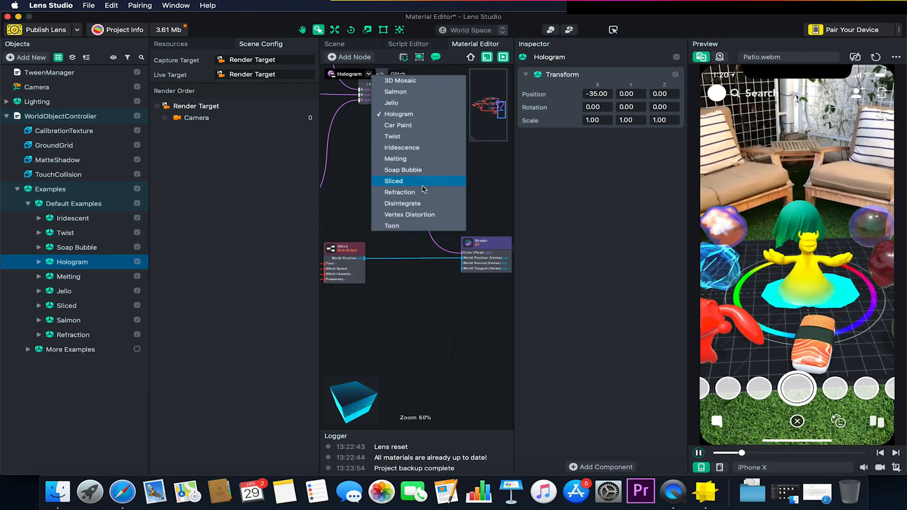
click(400, 192)
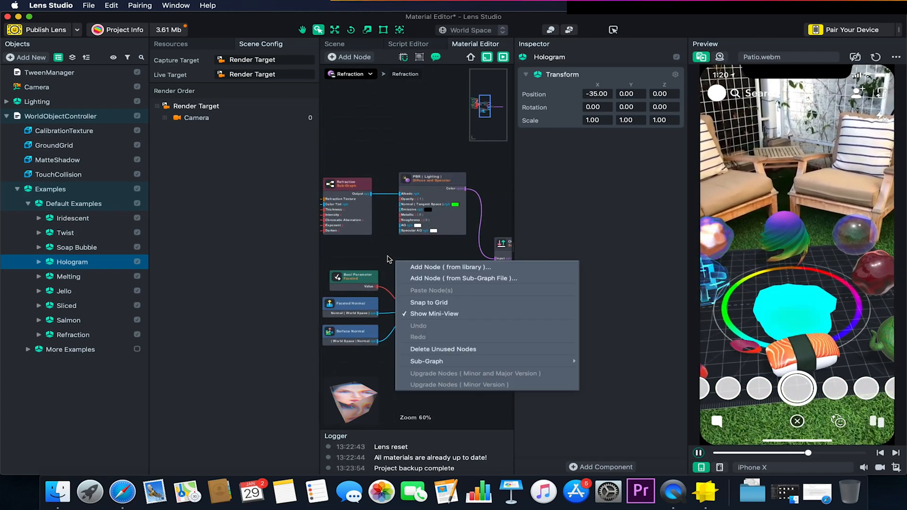
mouse_move(452, 267)
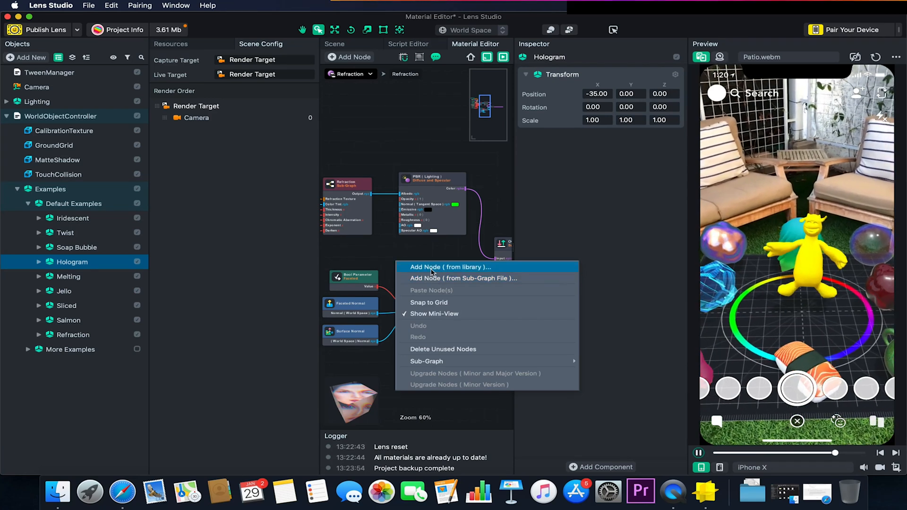
click(452, 267)
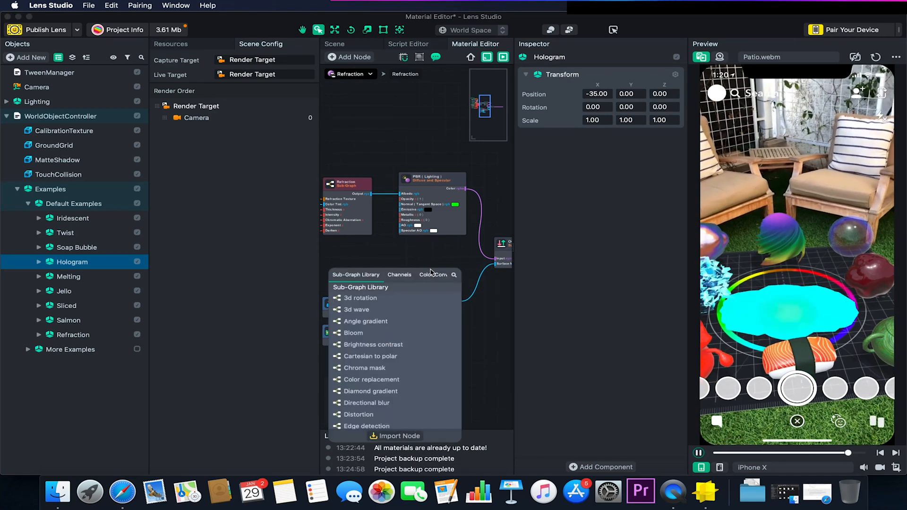
click(434, 275)
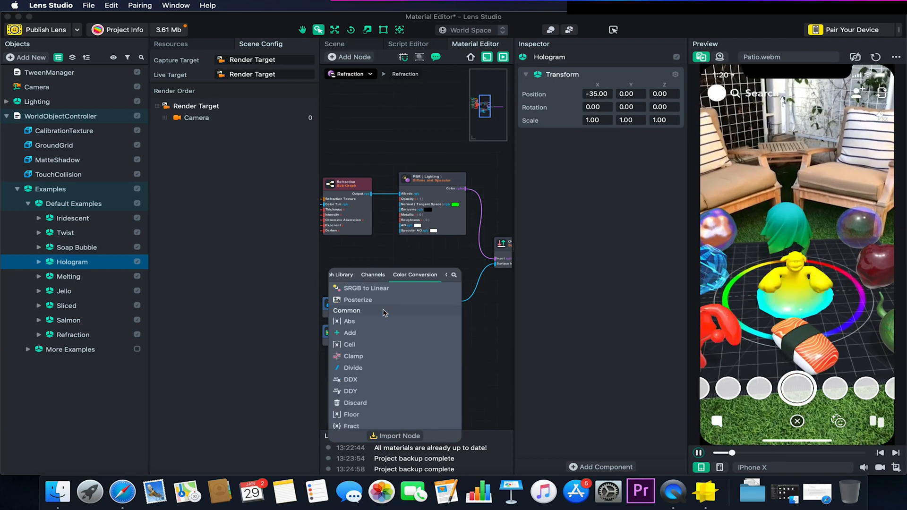
click(424, 274)
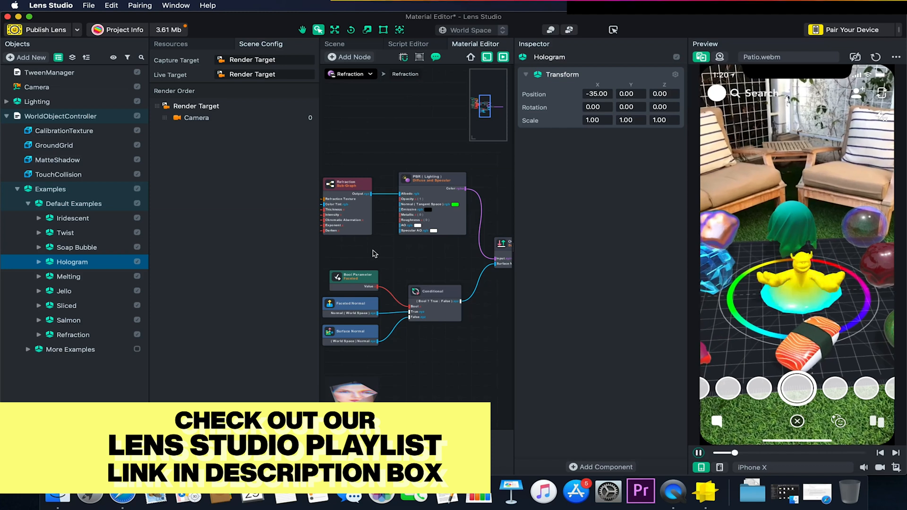
click(850, 30)
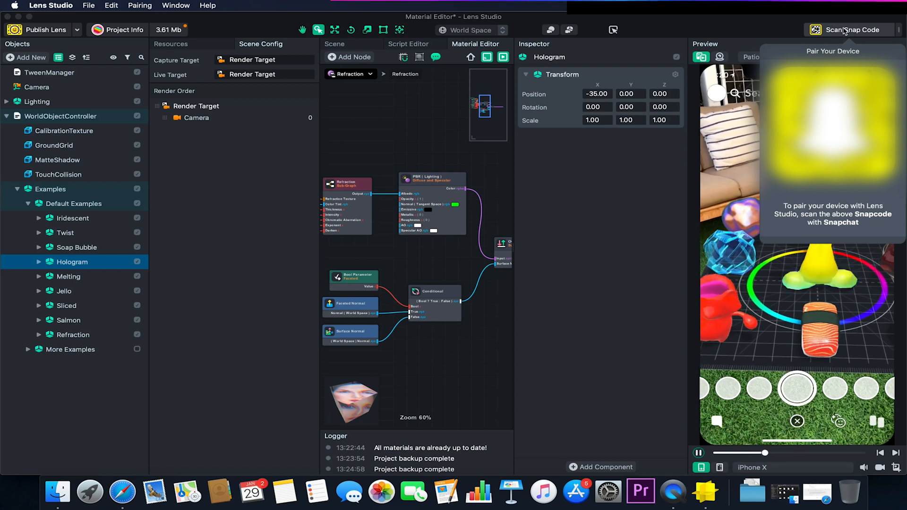
click(849, 29)
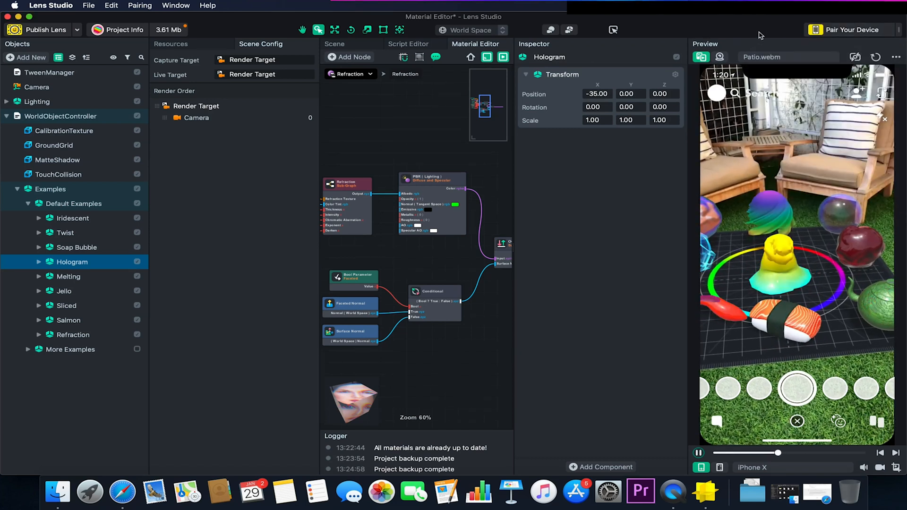